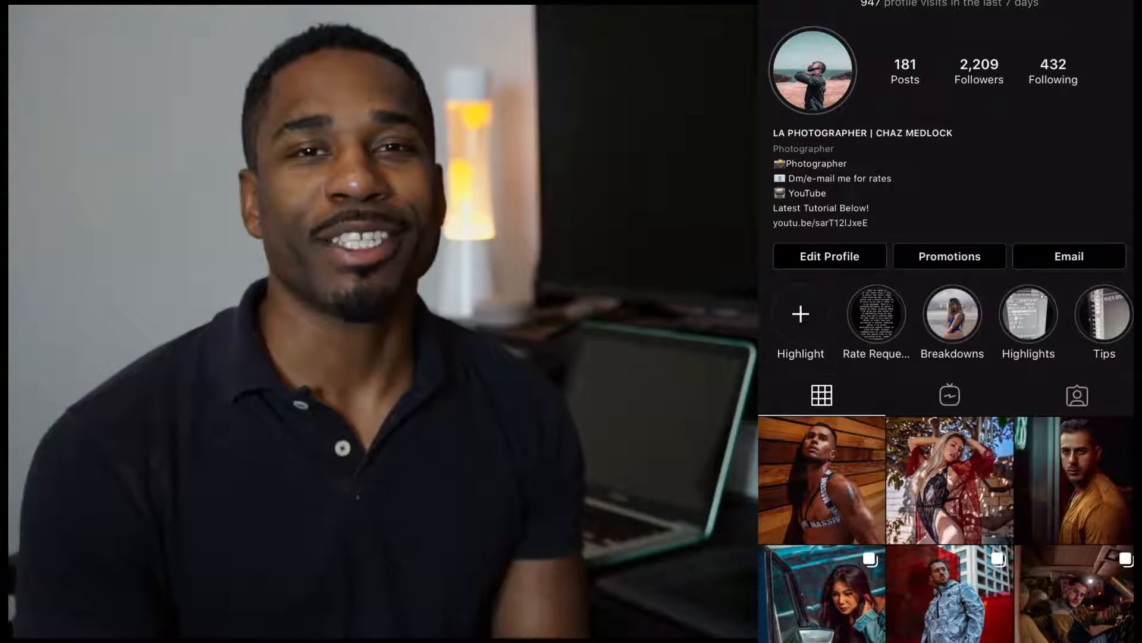
Step: Create two Color Balance adjustment layers above the photo, renamed Shadows and Highlights
scroll("down", 3)
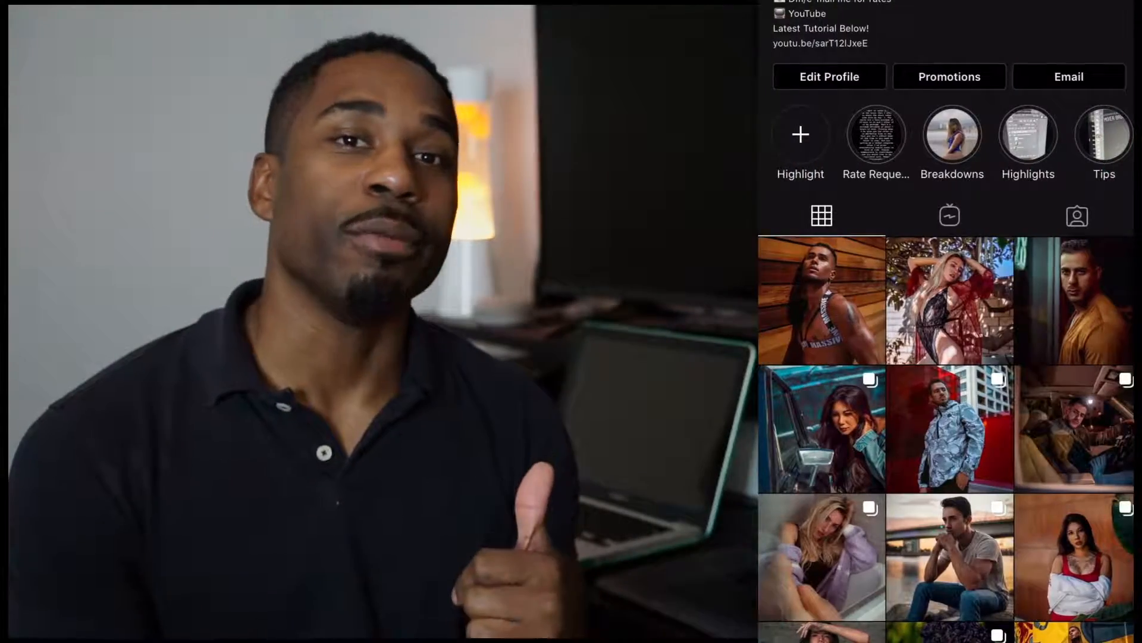
scroll("down", 3)
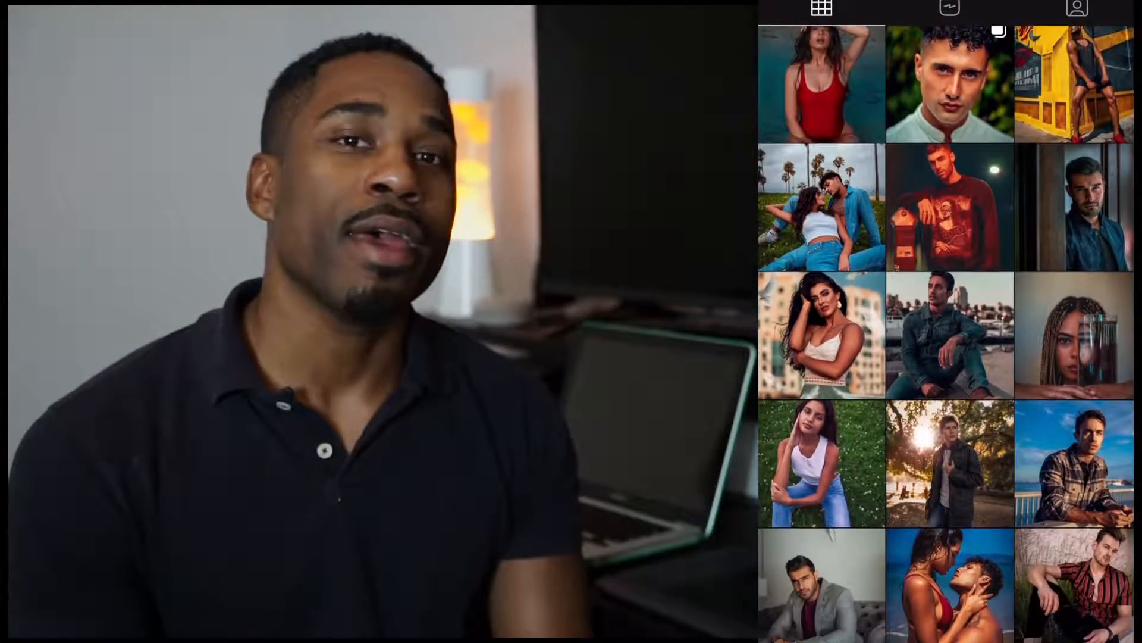
scroll("down", 3)
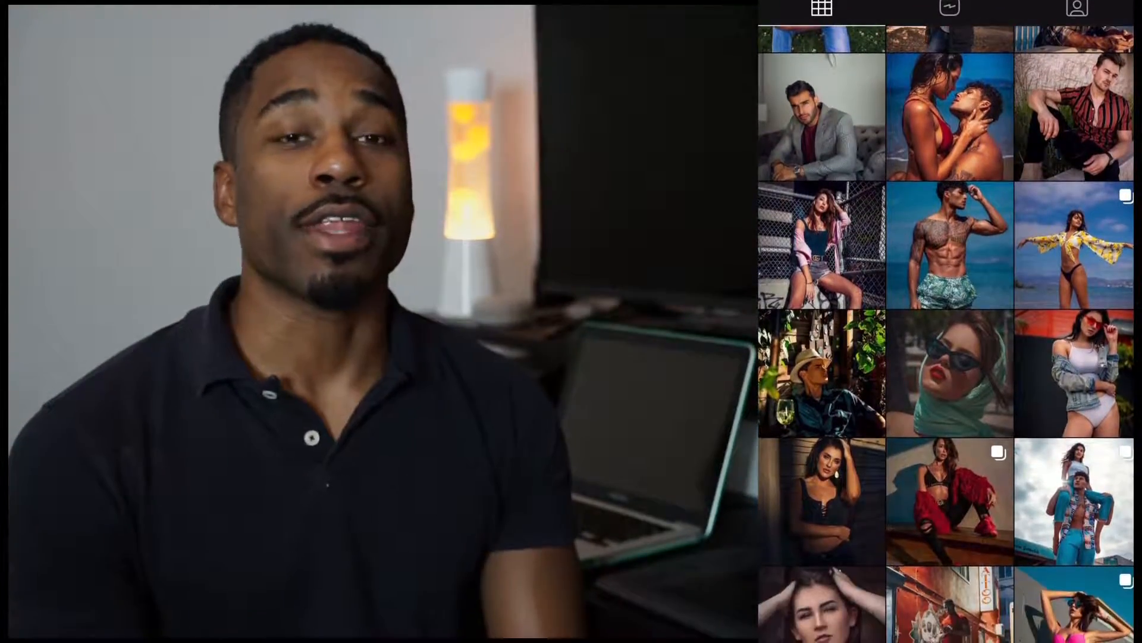
scroll("down", 3)
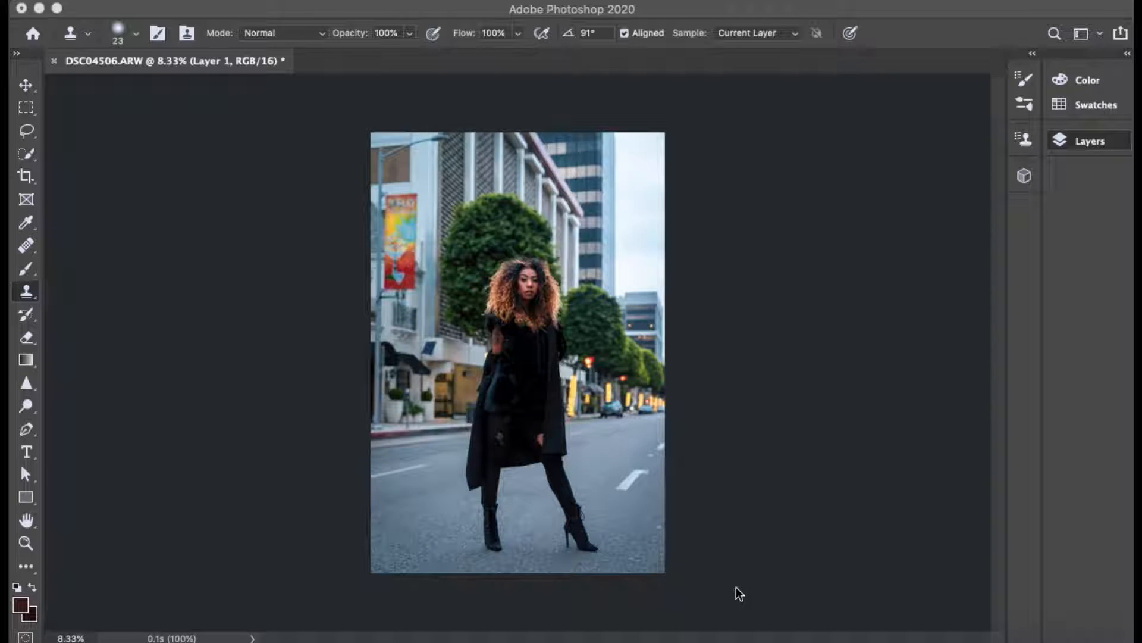
mouse_move(985, 296)
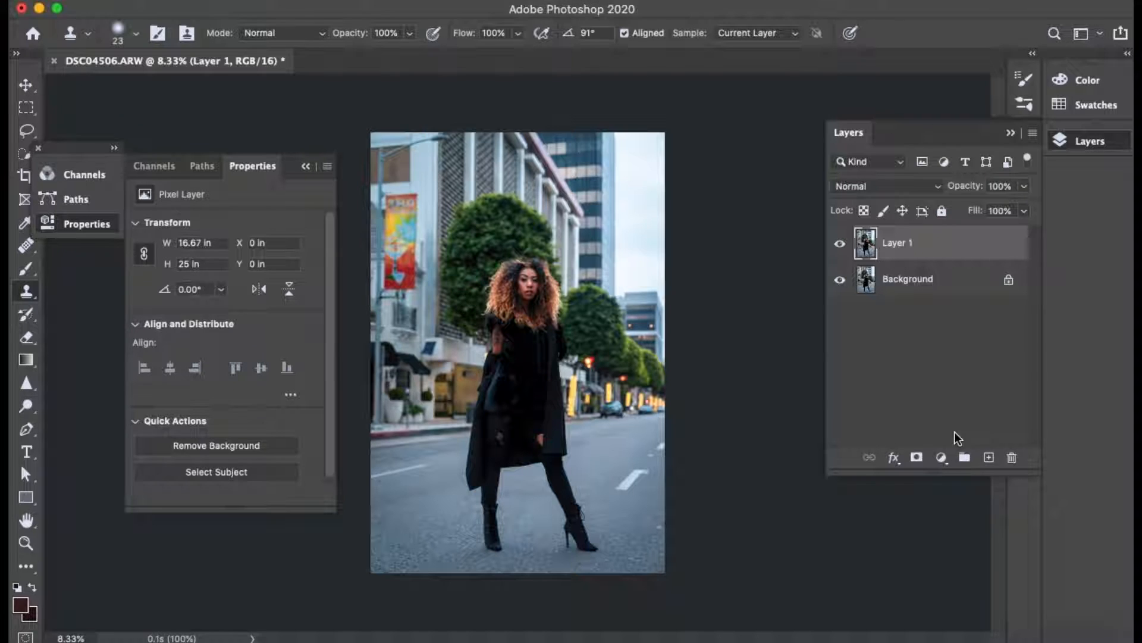
left_click(940, 457)
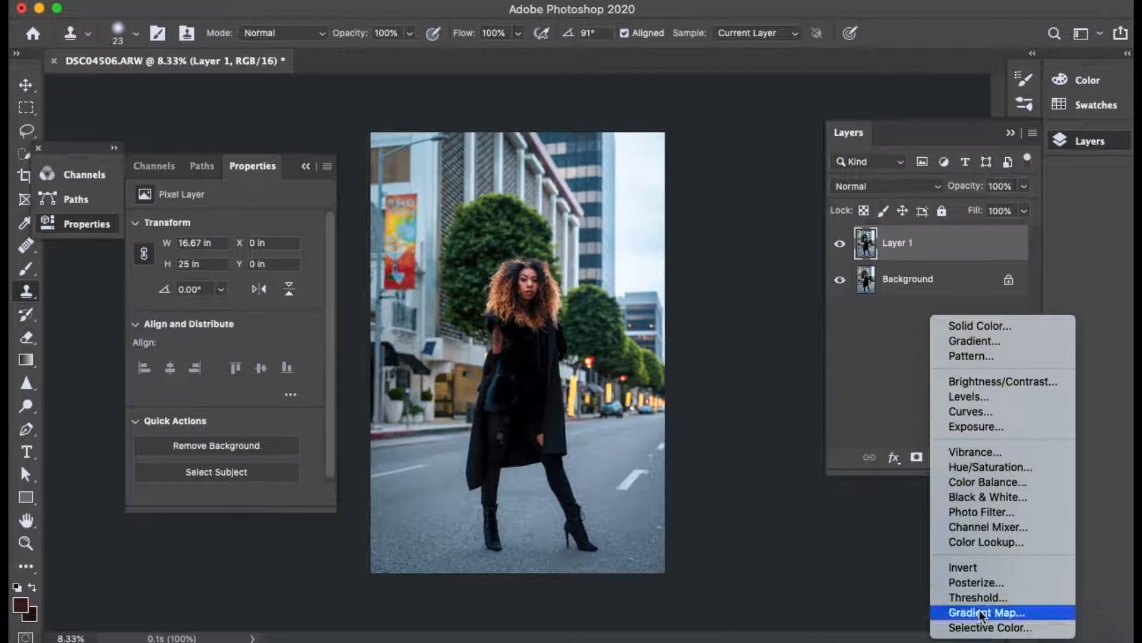
left_click(987, 482)
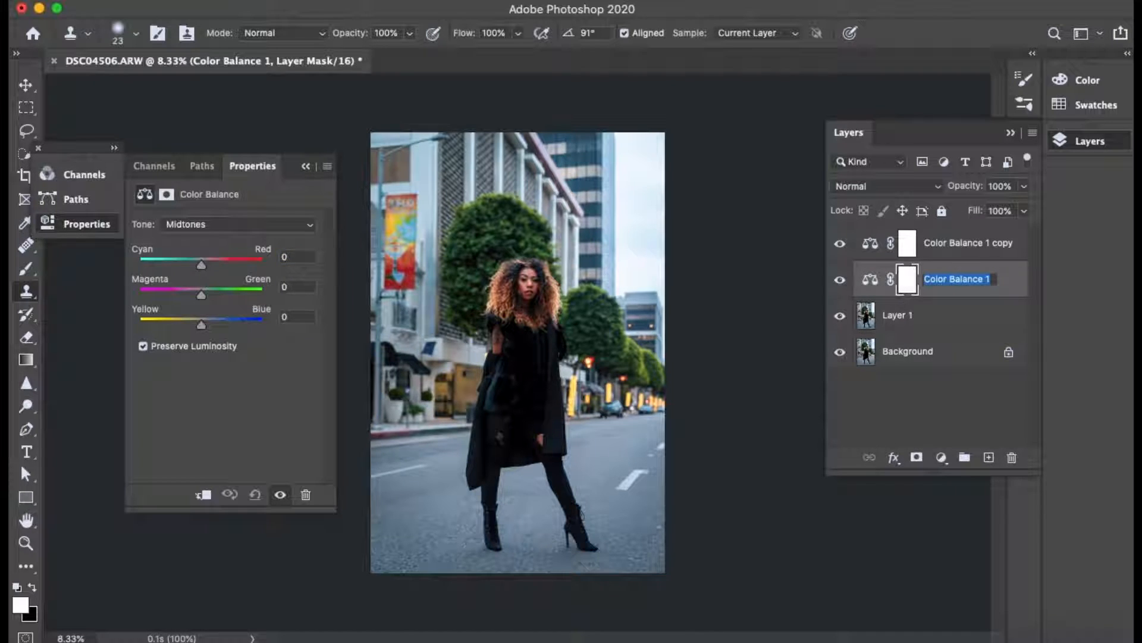
type("Shadows")
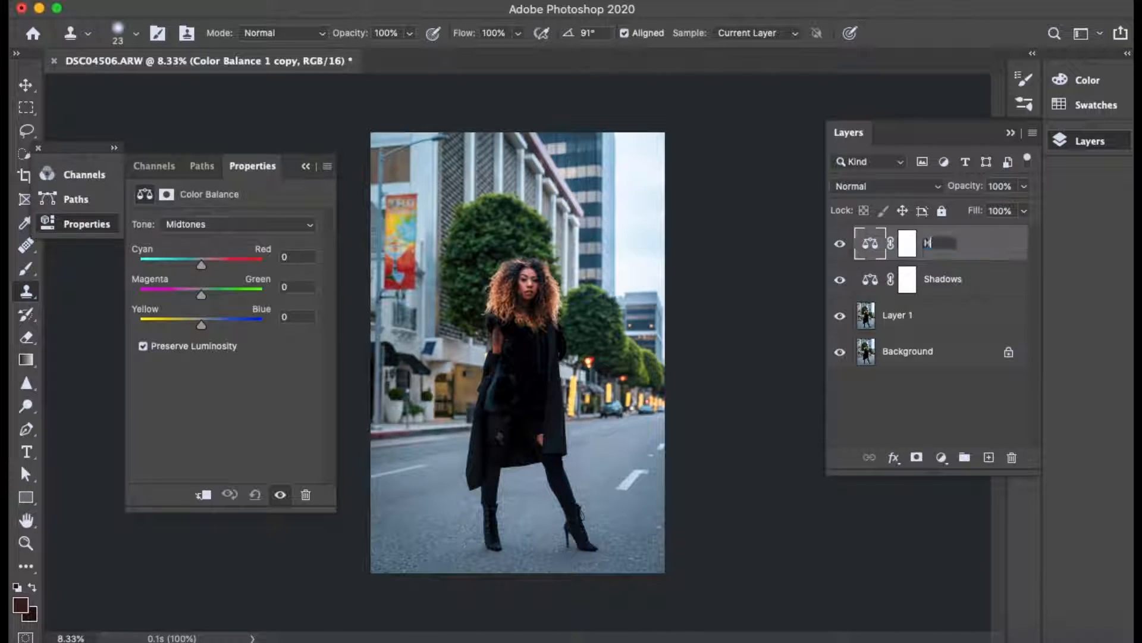
type("Highlights")
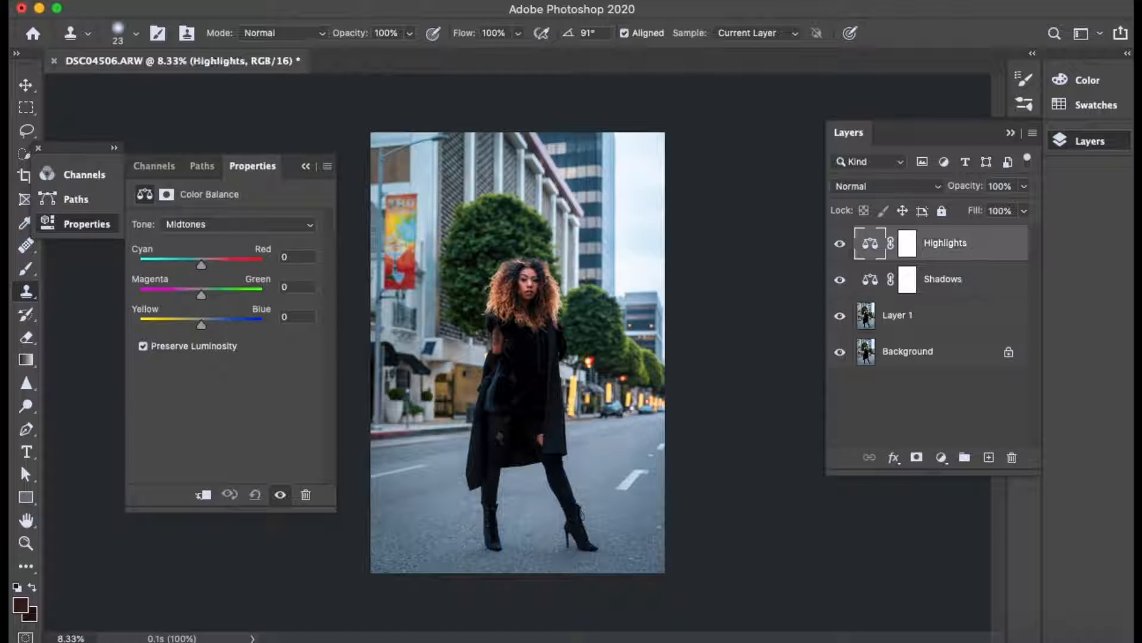
Step: On the Shadows layer set Tone to Shadows, Cyan–Red +11, and toggle visibility to compare
left_click(908, 278)
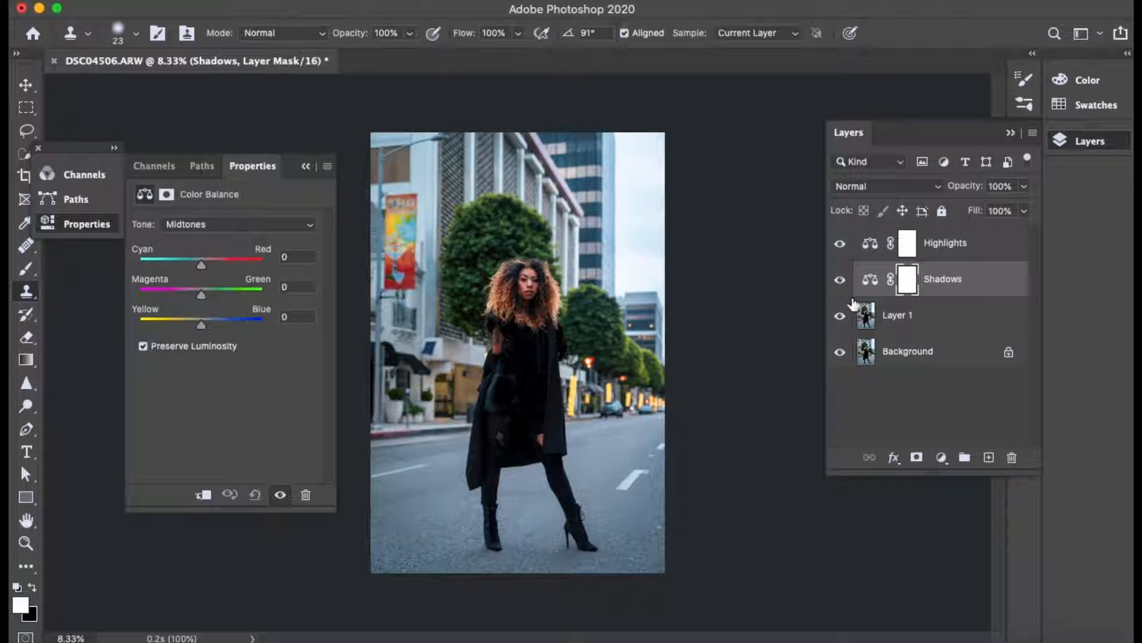
left_click(236, 224)
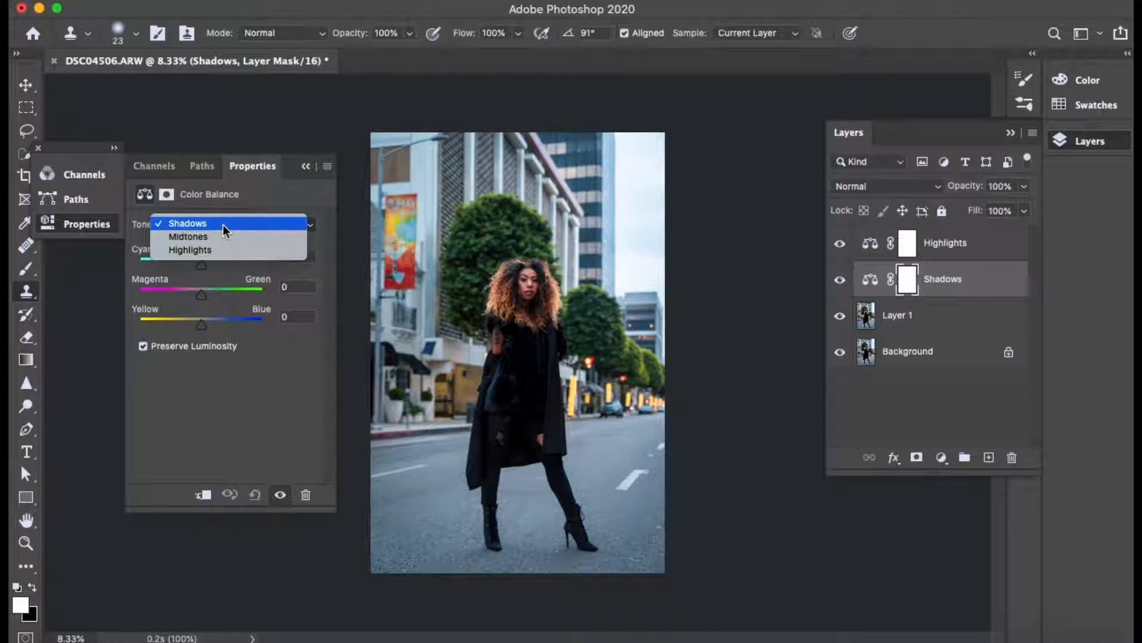
left_click(188, 223)
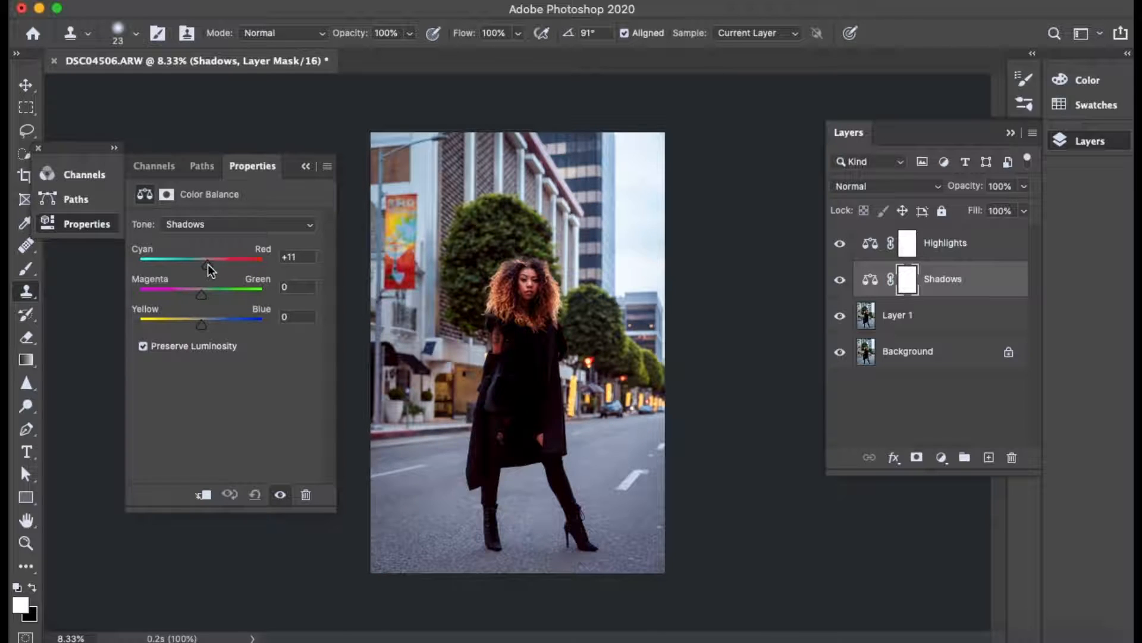
left_click(839, 283)
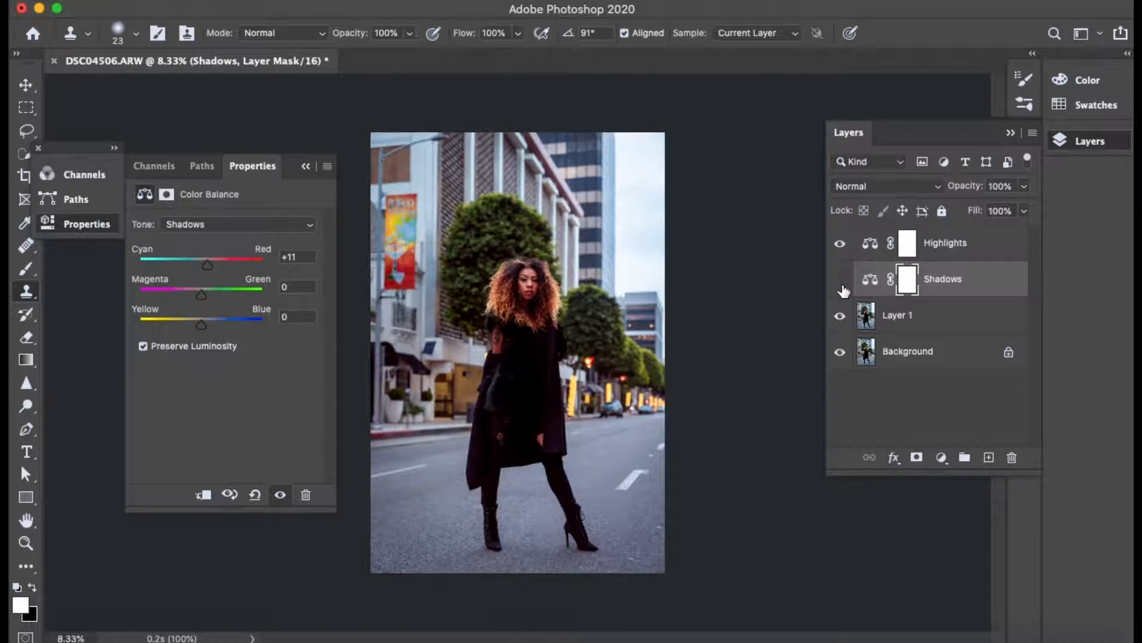
left_click(839, 279)
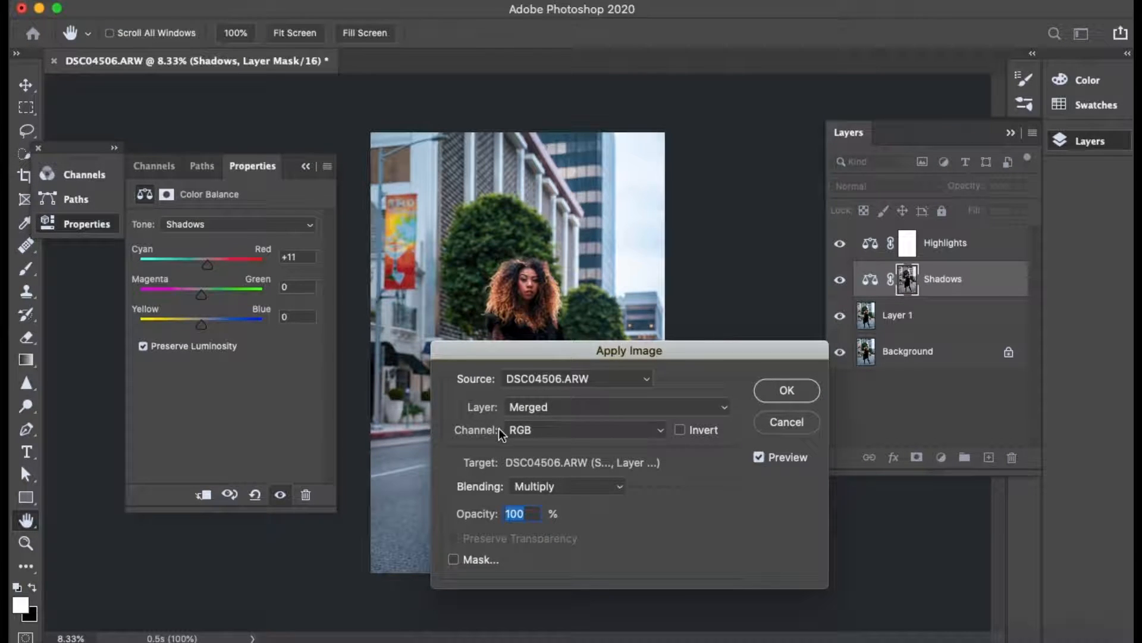
Step: Fill the Shadows mask via Apply Image with Invert checked, then toggle the layer to compare
triple_click(513, 515)
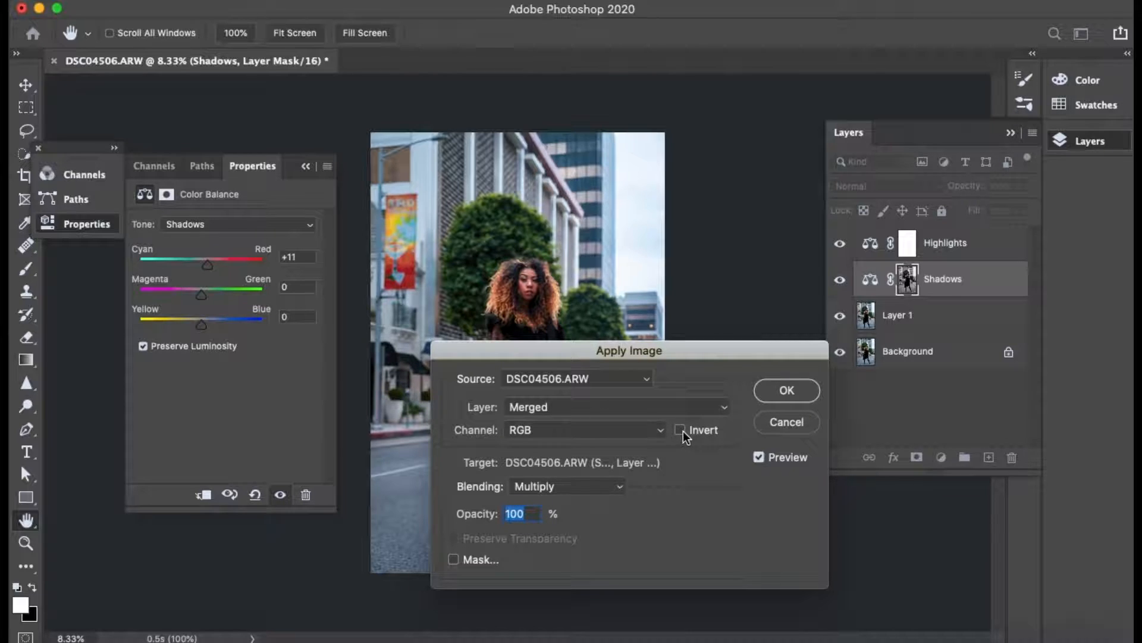
left_click(680, 429)
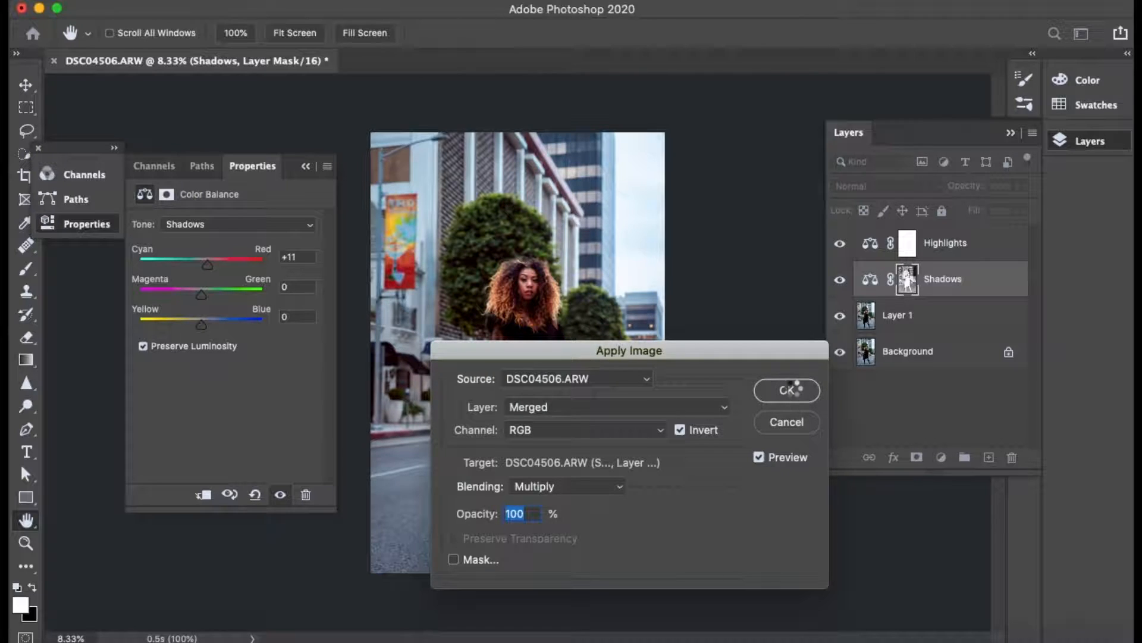
left_click(786, 391)
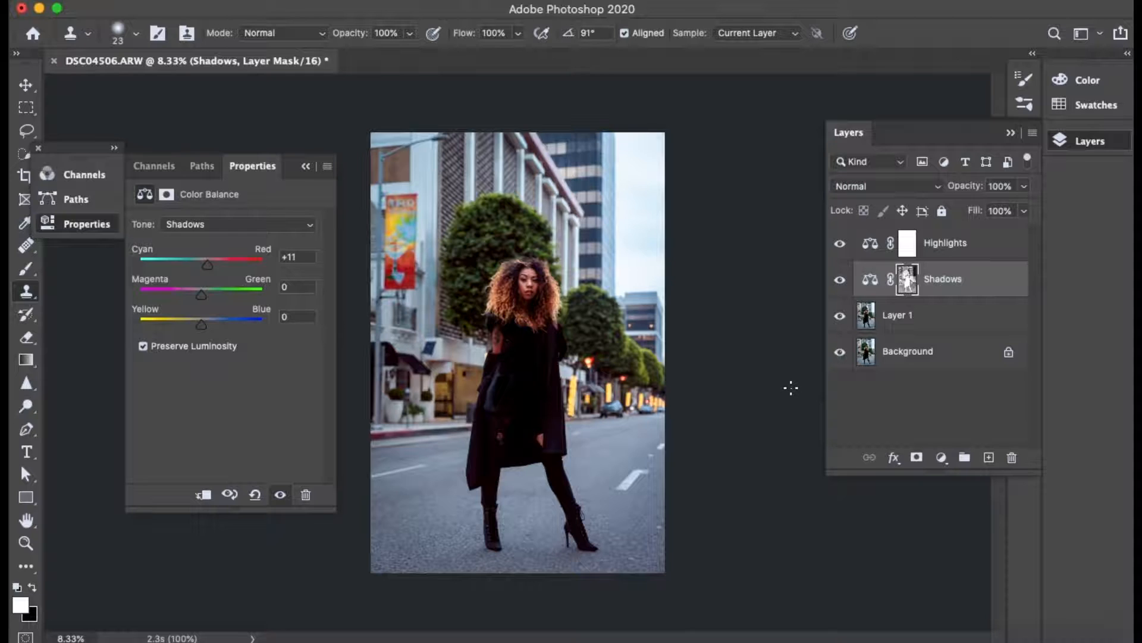
left_click(839, 281)
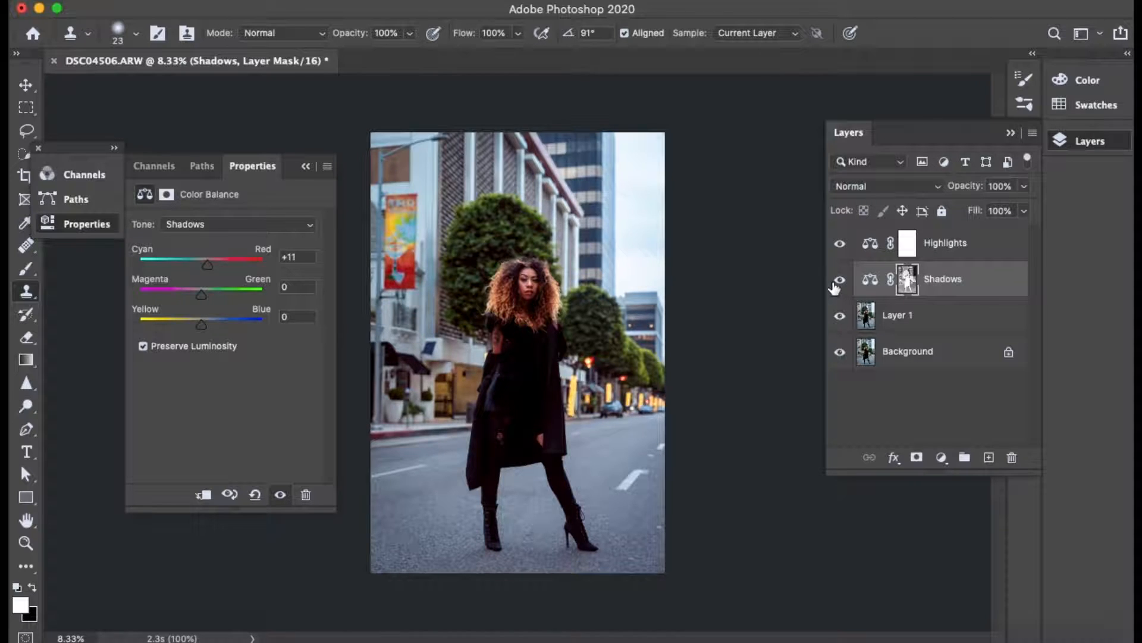
left_click(839, 282)
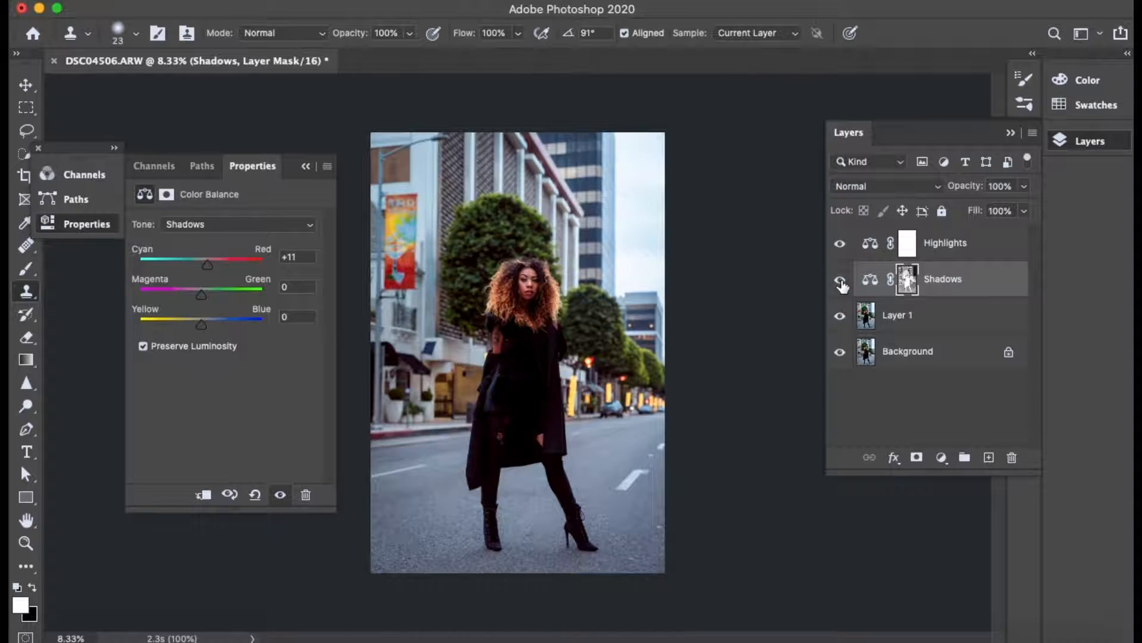
left_click(840, 284)
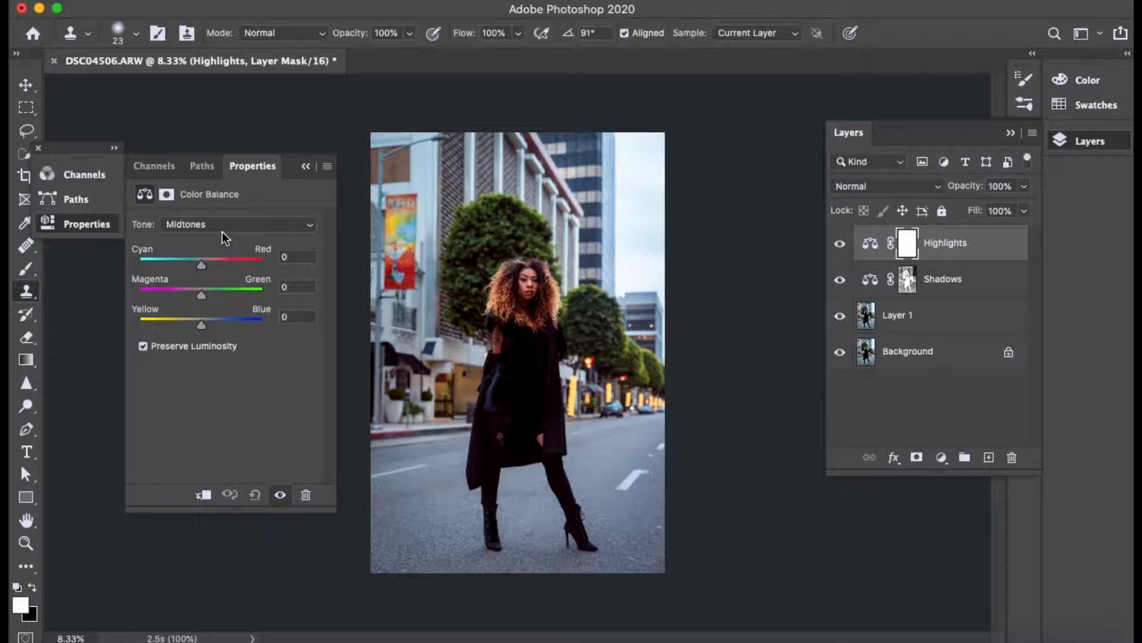
Step: On the Highlights layer set Tone to Highlights and shift Magenta–Green to about +4
left_click(236, 224)
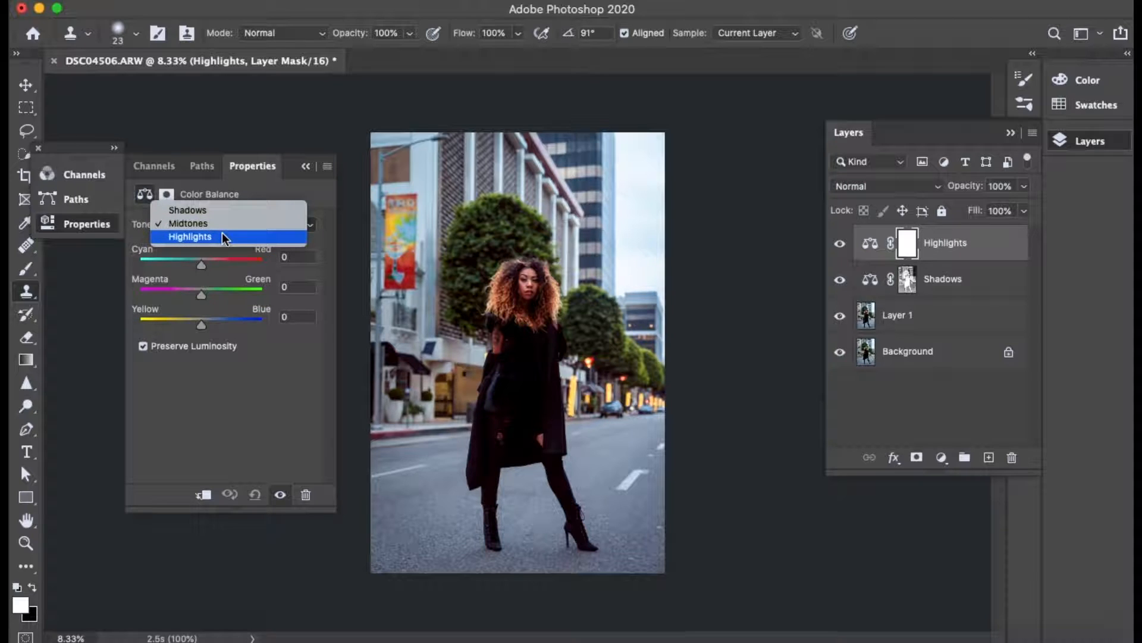
left_click(189, 236)
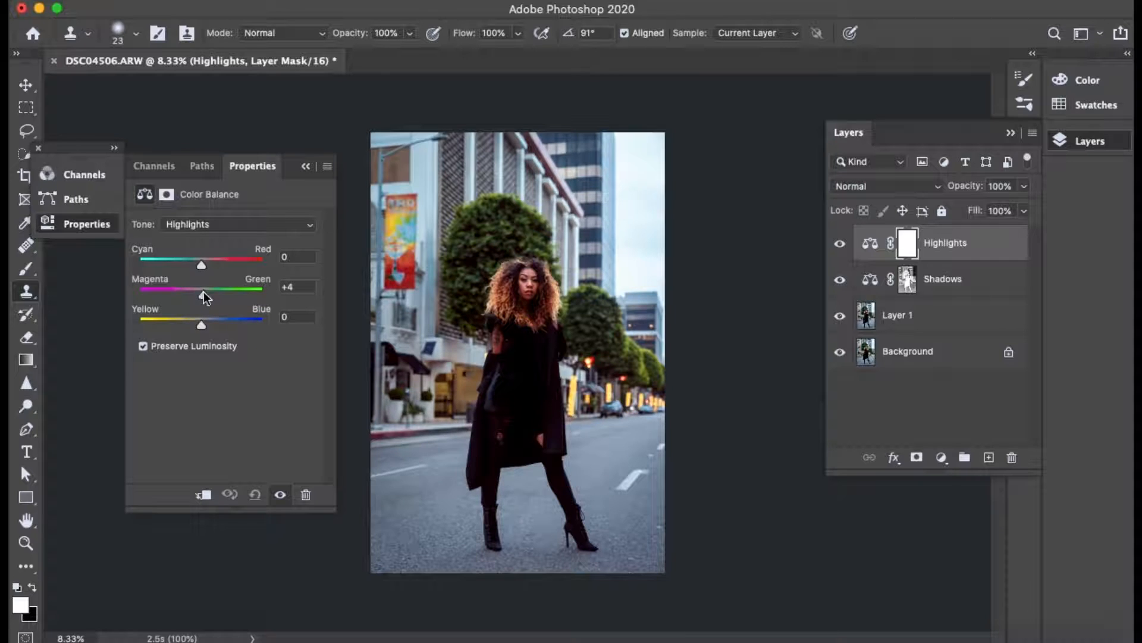
left_click_drag(200, 288, 203, 288)
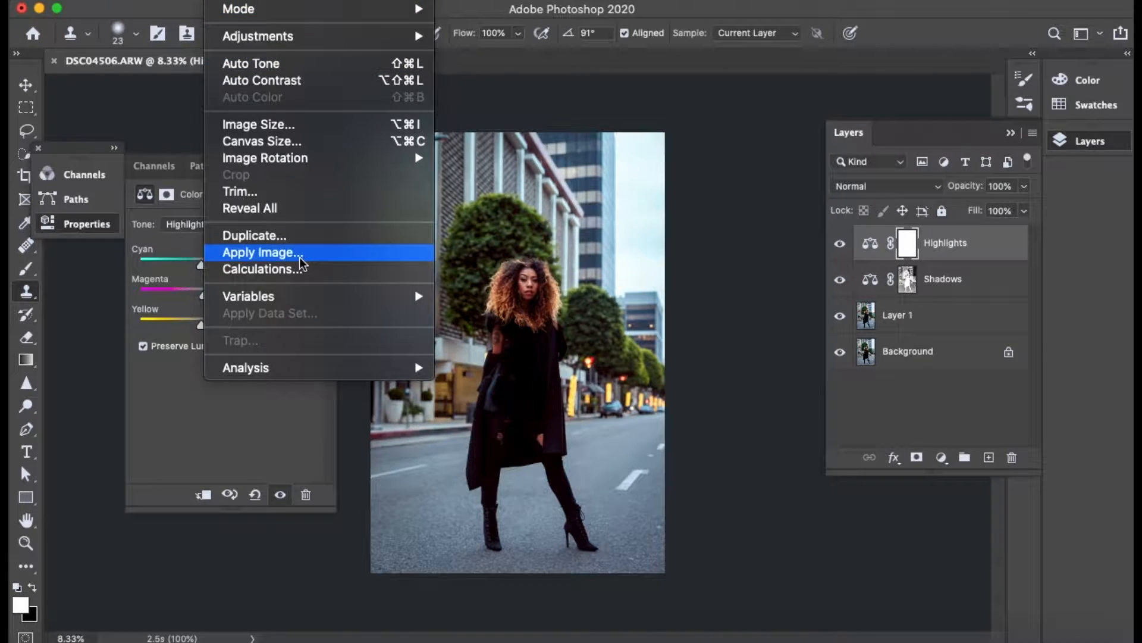
Step: Mask Highlights with an un-inverted Apply Image and toggle its visibility to compare
left_click(260, 253)
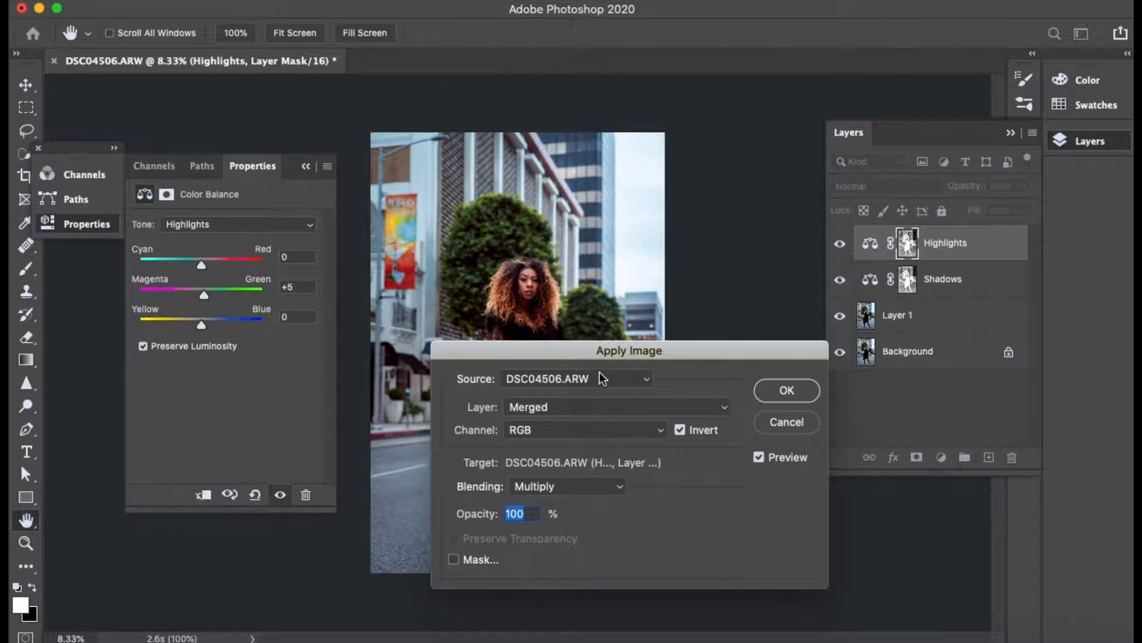
left_click(679, 430)
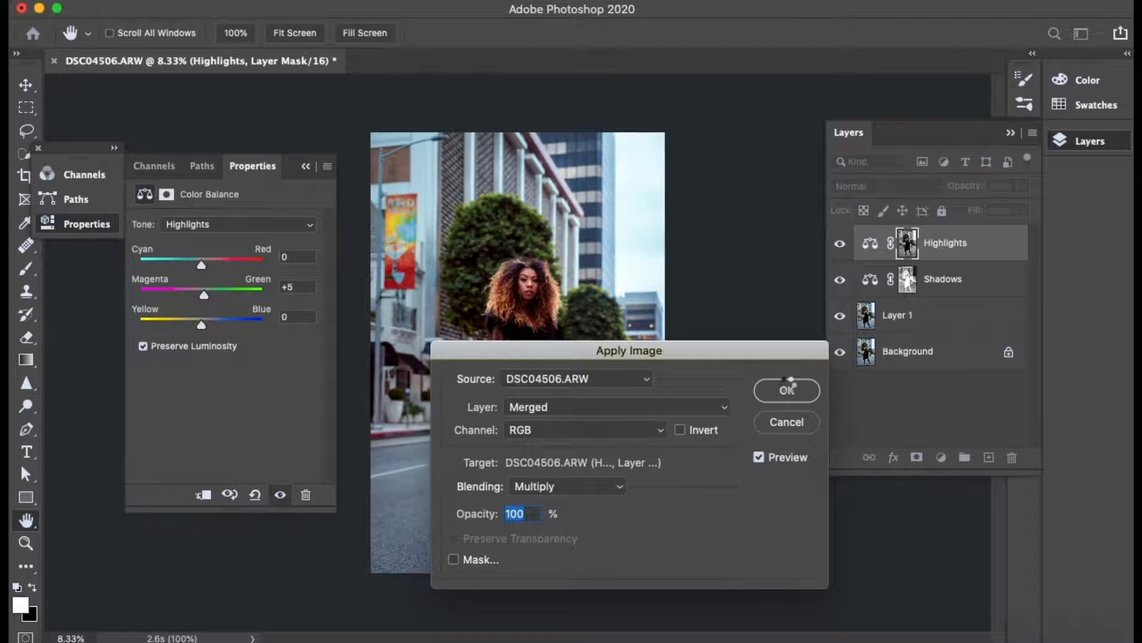
left_click(786, 390)
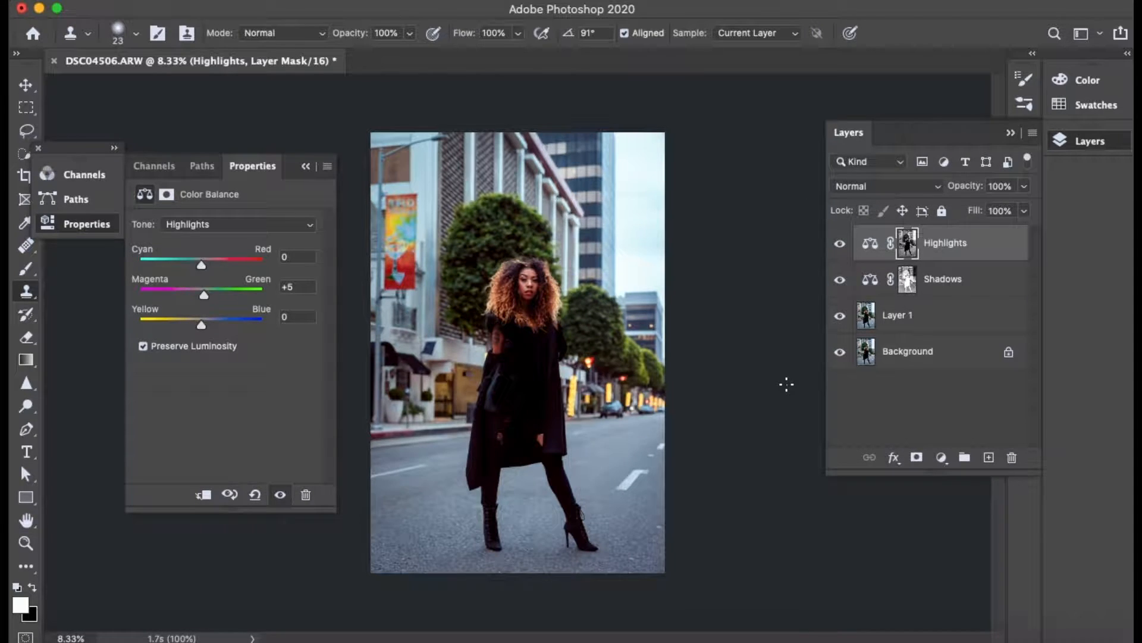
left_click(840, 243)
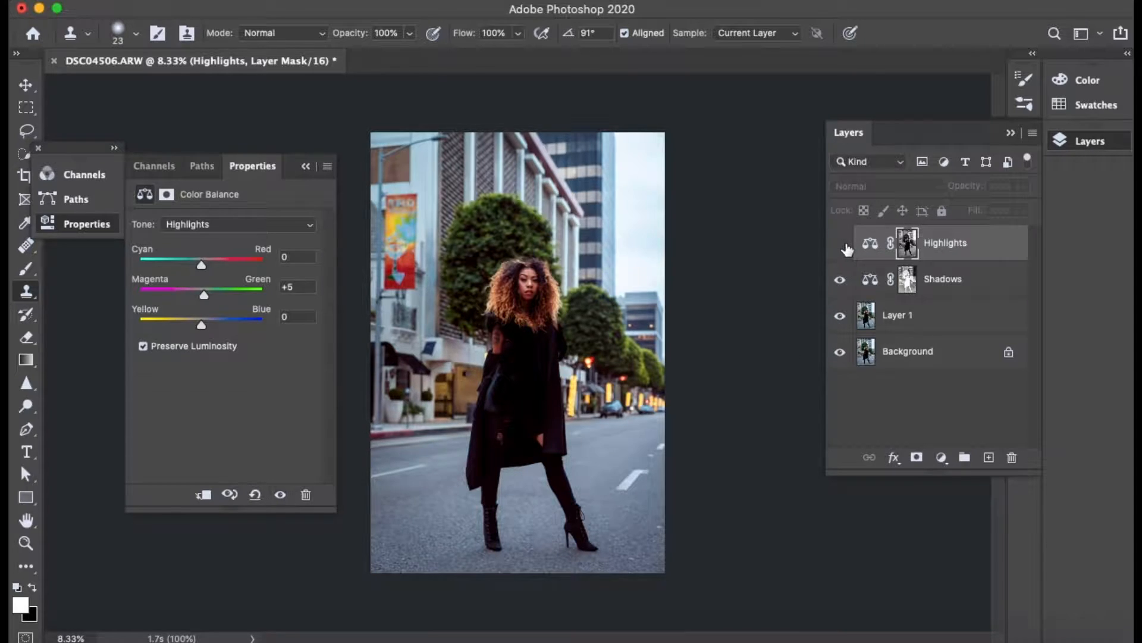
left_click(840, 243)
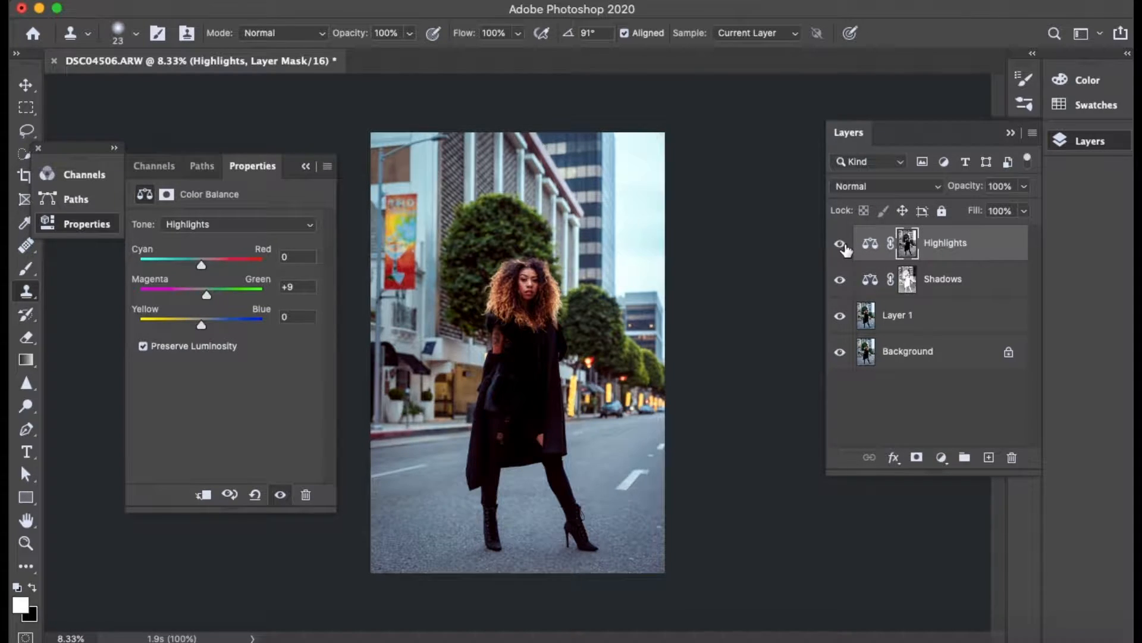
Step: Group both Color Balance layers, compare the group on and off, then delete Group 1
left_click(947, 278)
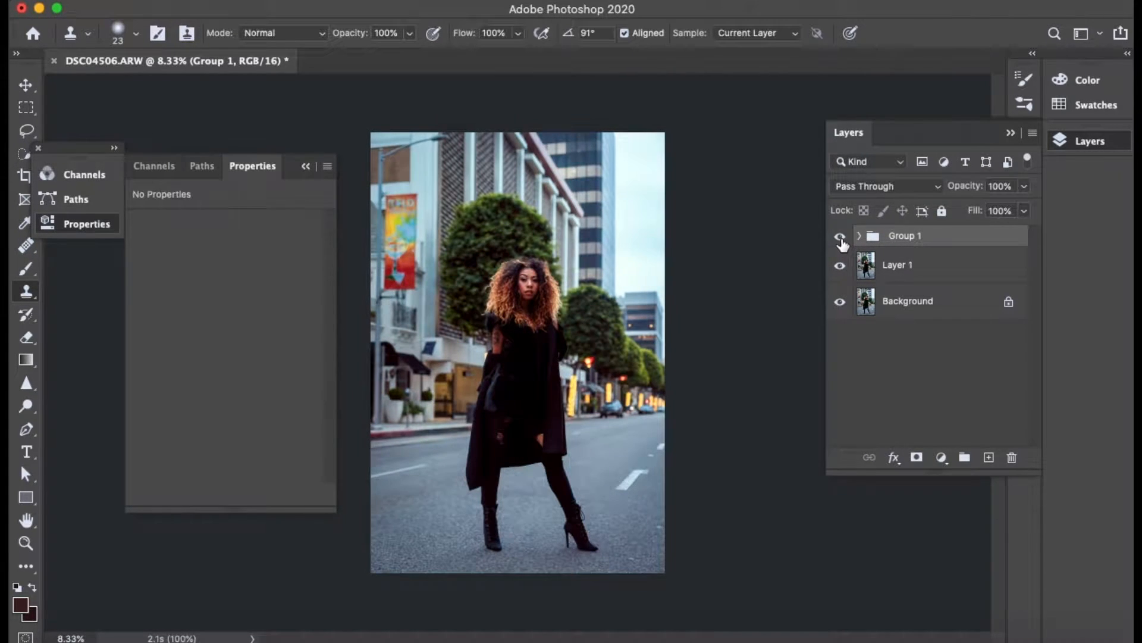
left_click(839, 236)
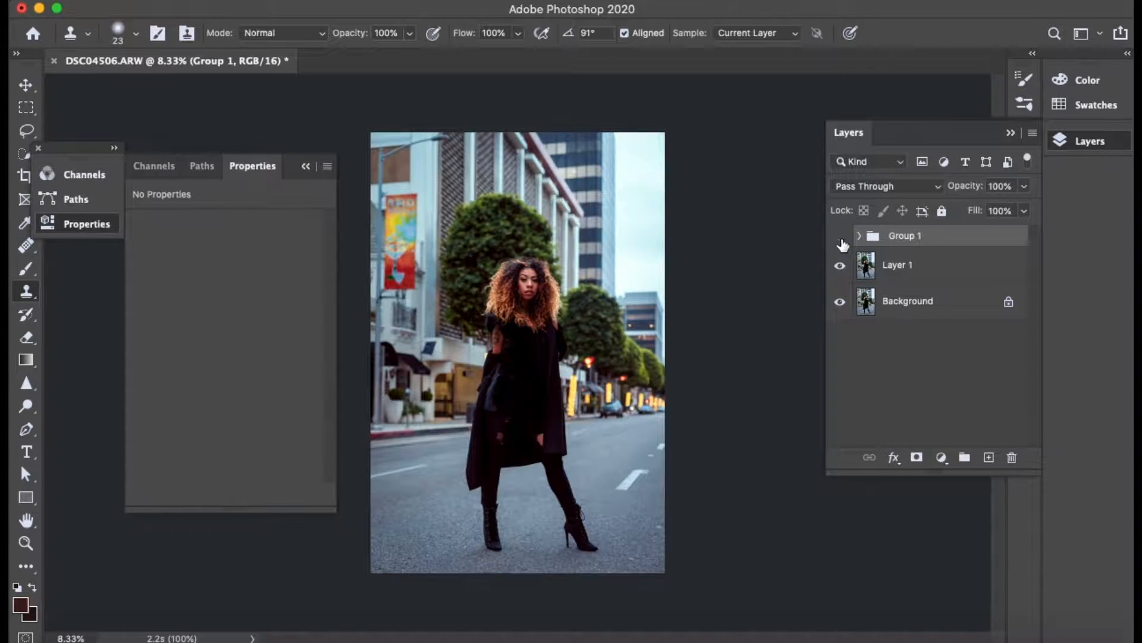
left_click(839, 236)
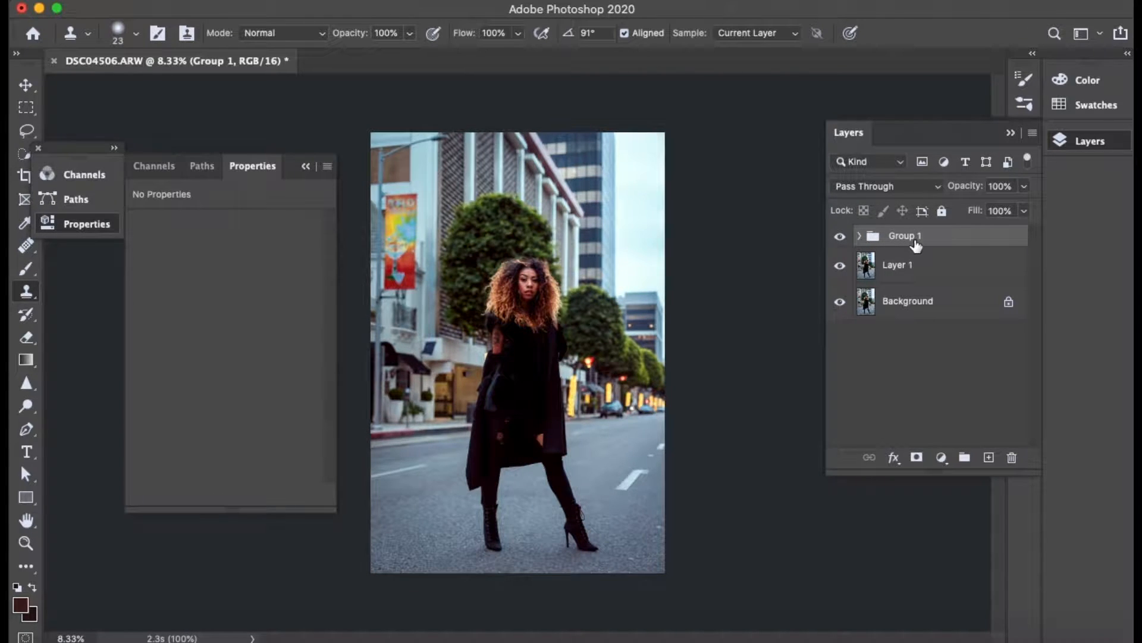
left_click(898, 265)
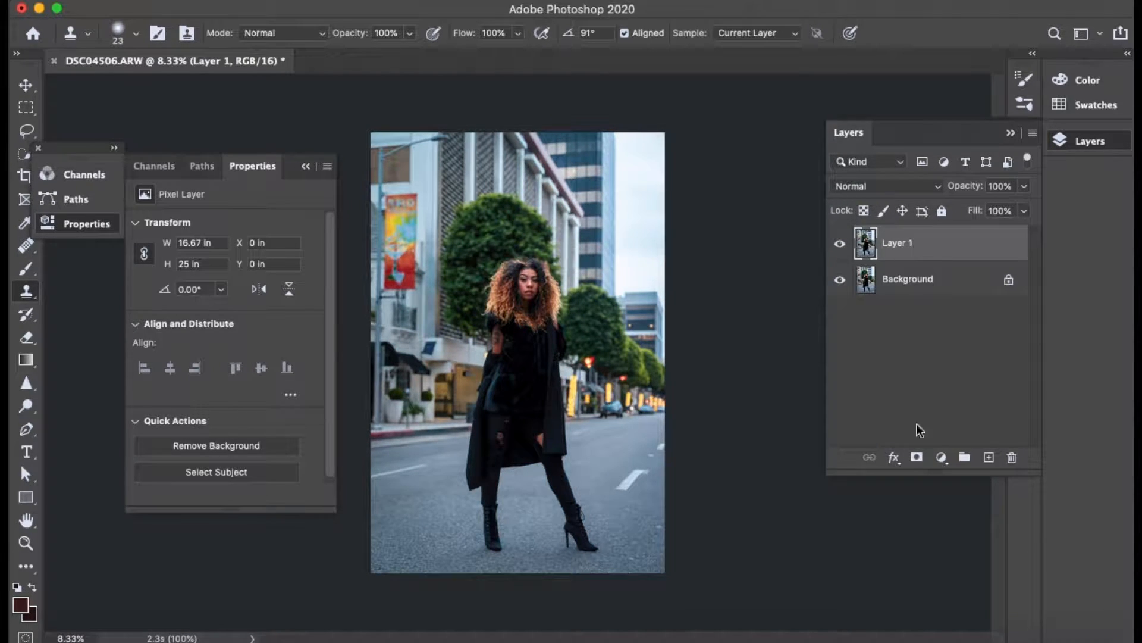
Step: Add two fresh Color Balance layers above Layer 1, renamed Shadows and Highlights
left_click(942, 457)
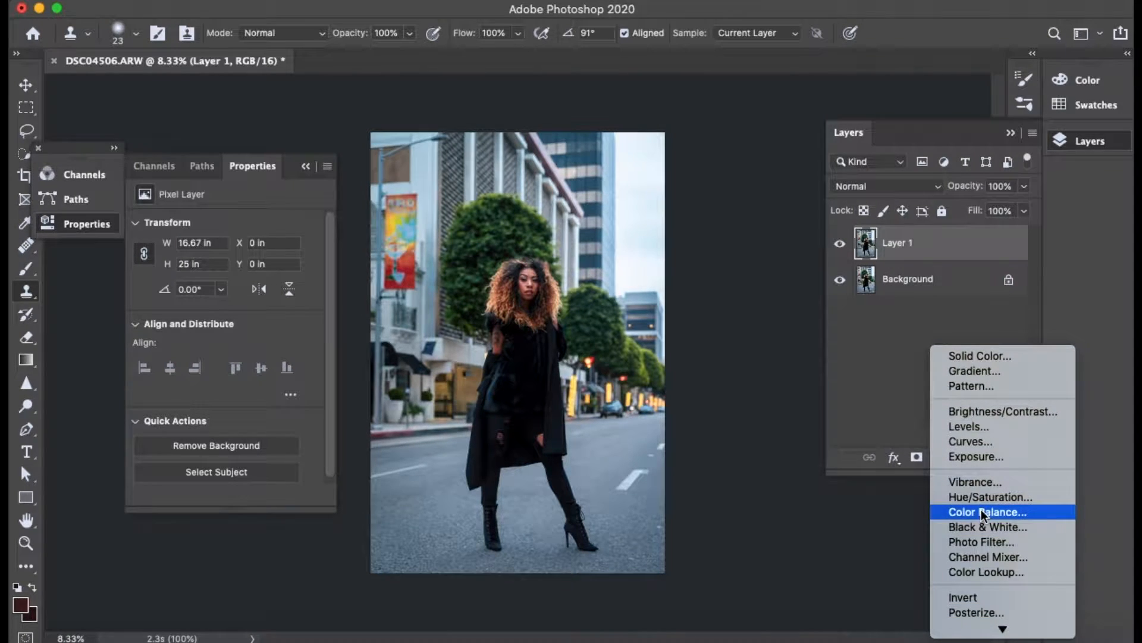
left_click(988, 512)
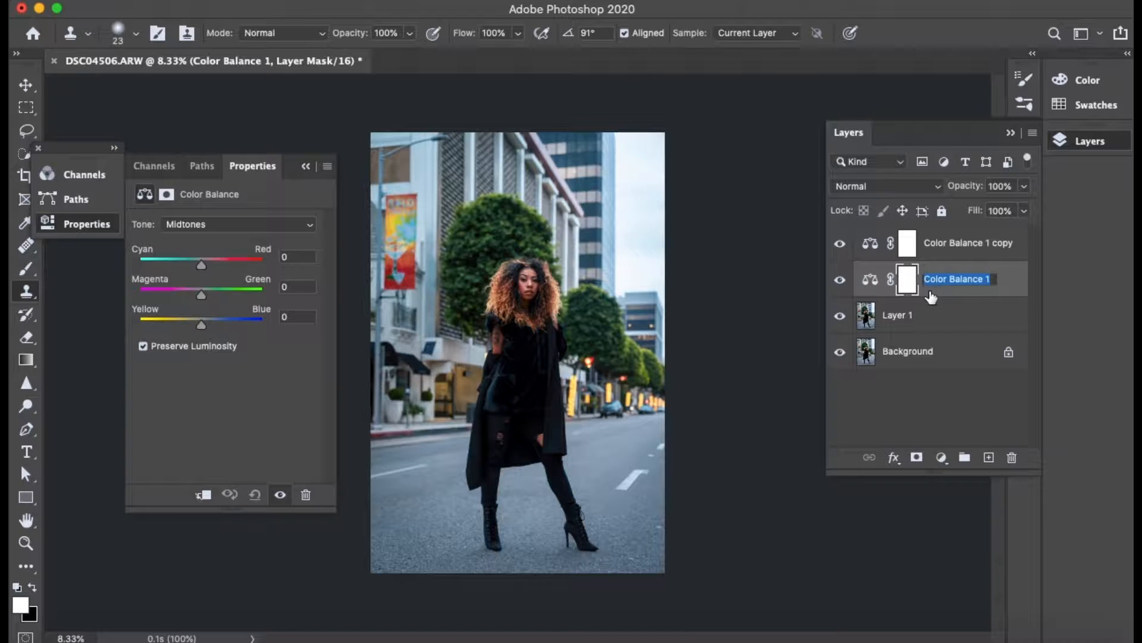
type("Shadows")
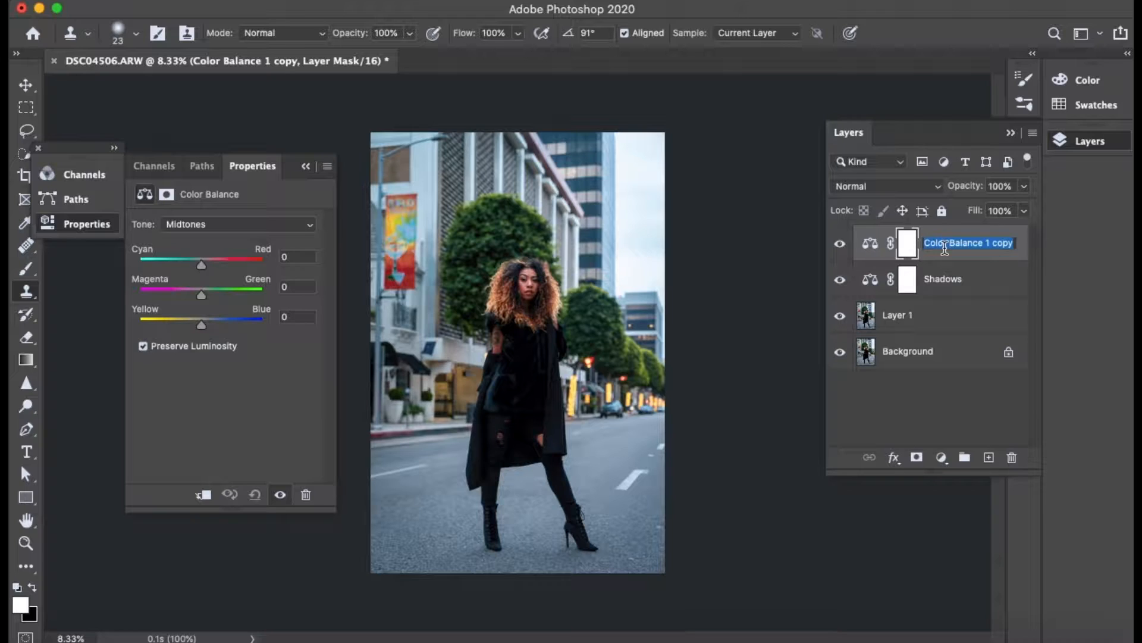
type("Highlights")
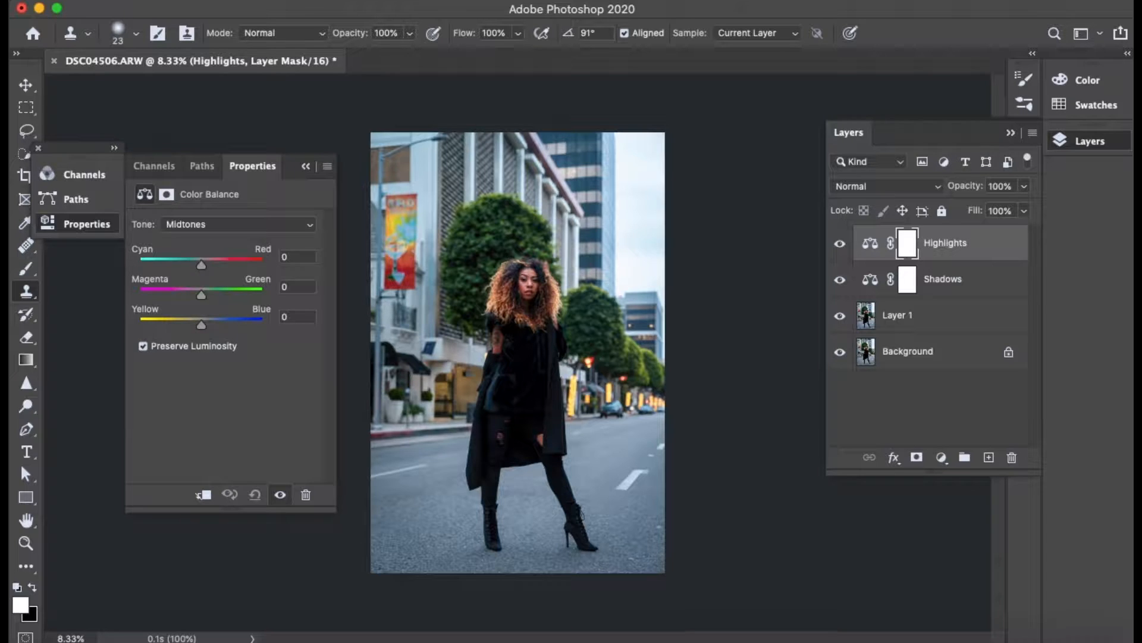
Step: On Shadows set Tone to Shadows, Yellow/Blue +11, and mask it with an inverted Apply Image
left_click(943, 278)
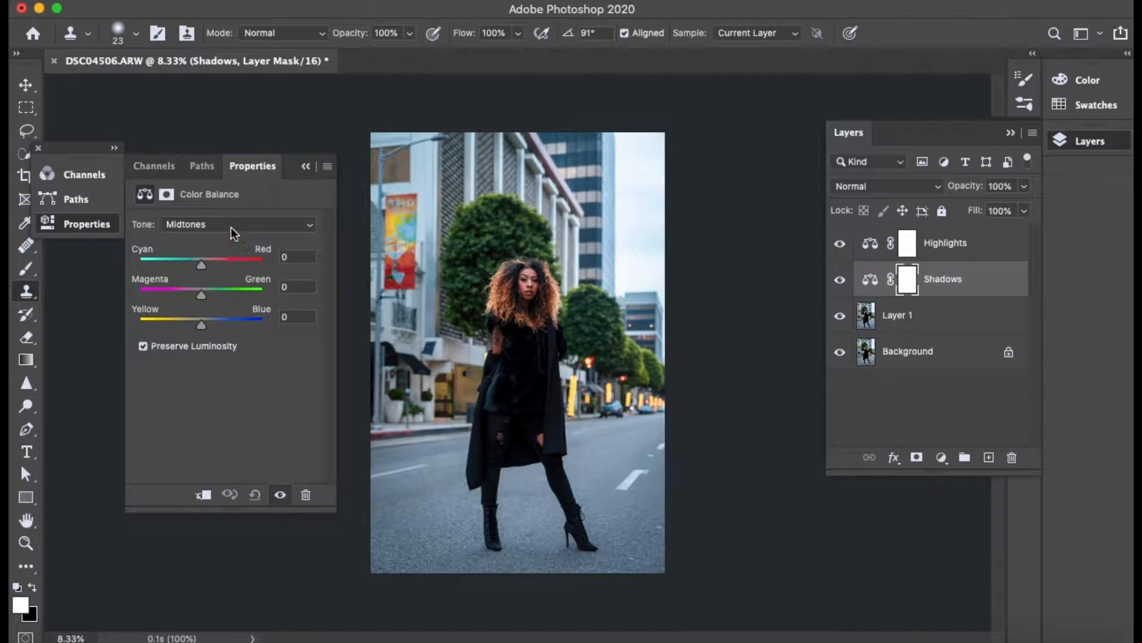
left_click(237, 224)
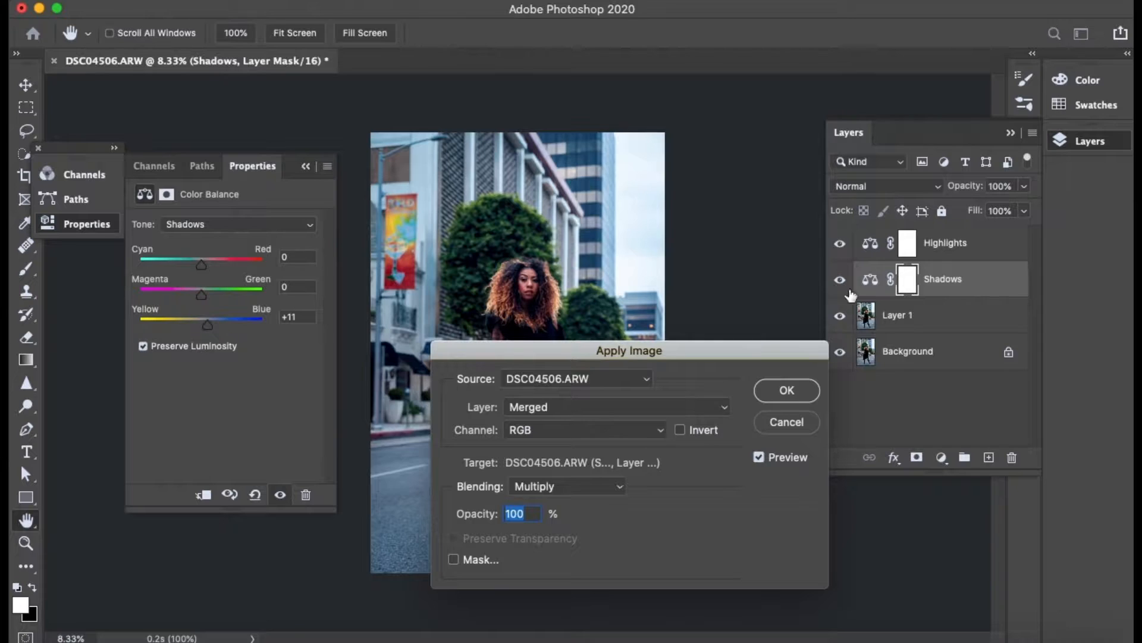
left_click(680, 429)
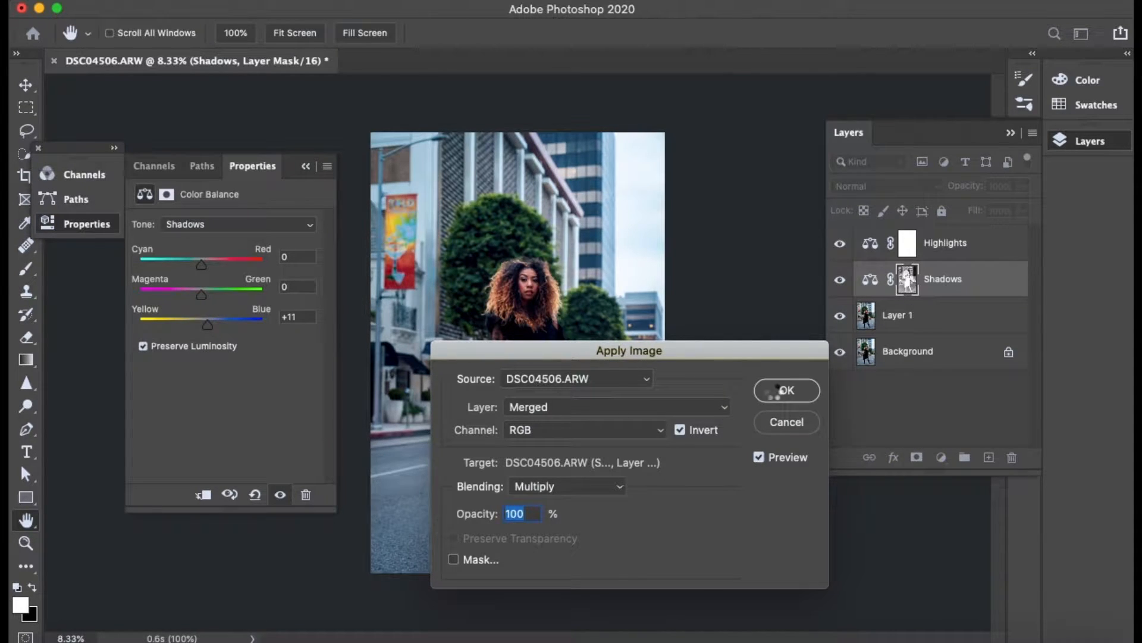
left_click(785, 390)
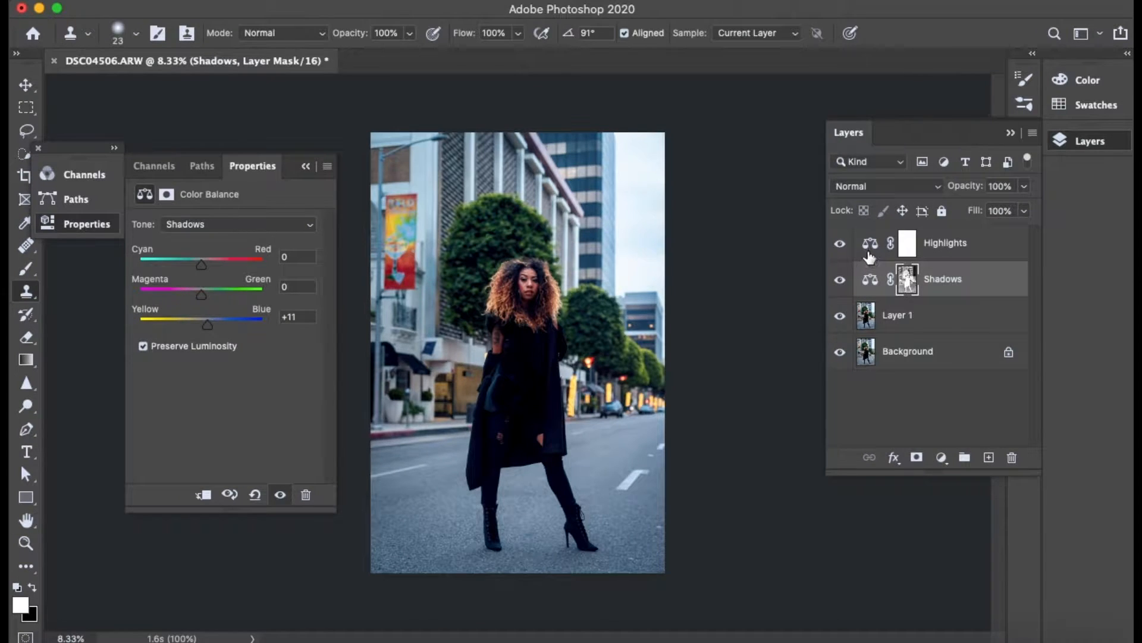
Step: On Highlights set Tone to Highlights, Cyan/Red +9, Yellow/Blue -9, masked with un-inverted Apply Image
left_click(237, 224)
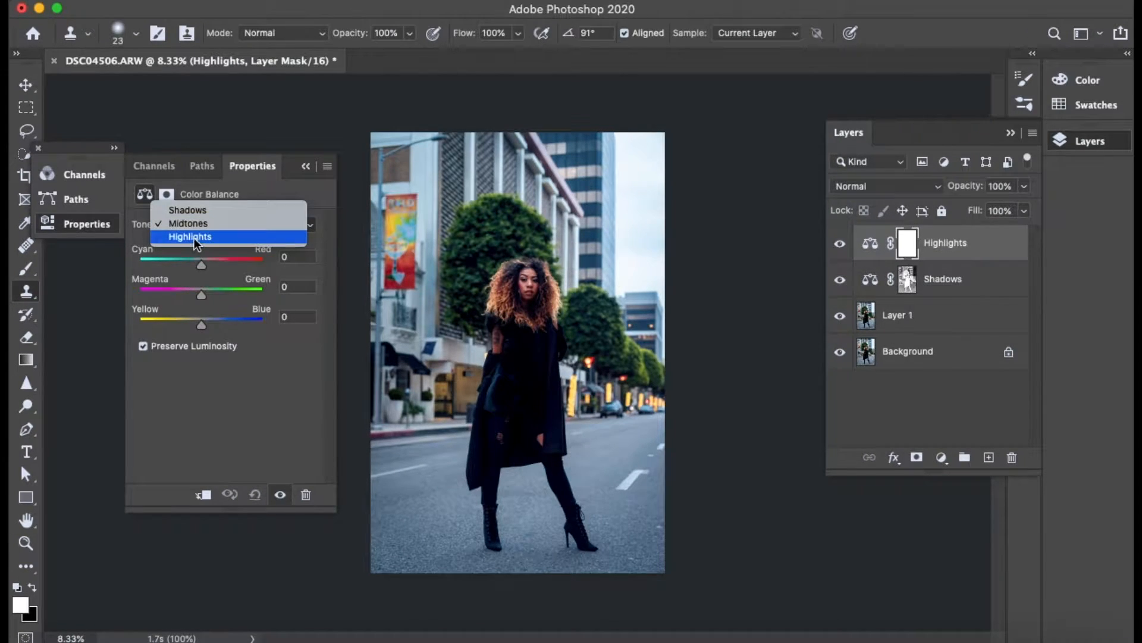
left_click(191, 236)
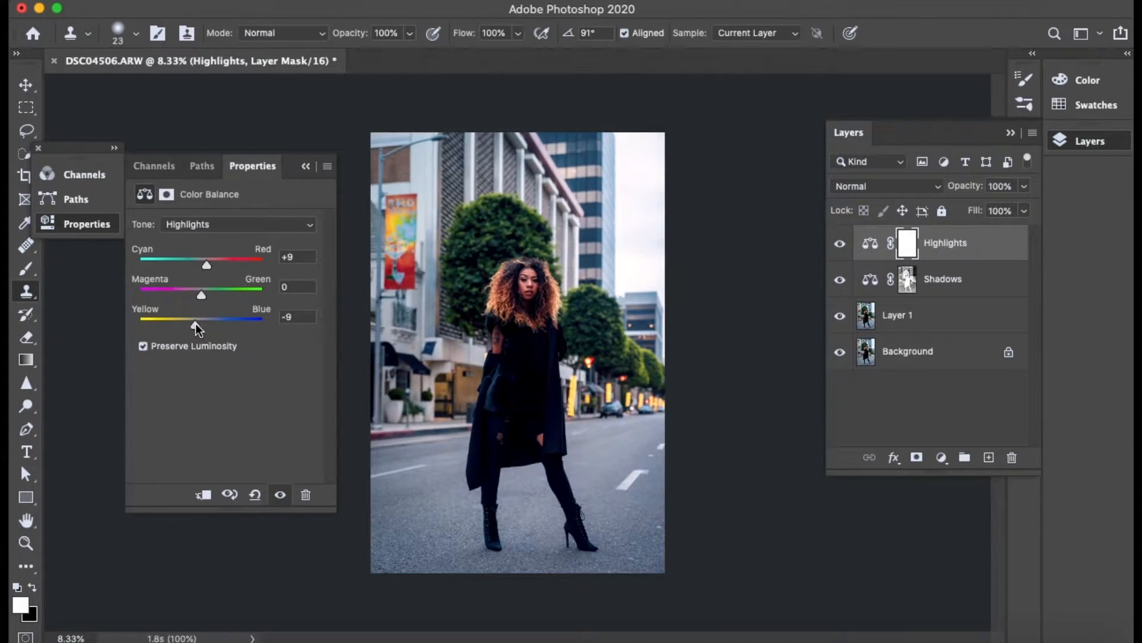
left_click(321, 7)
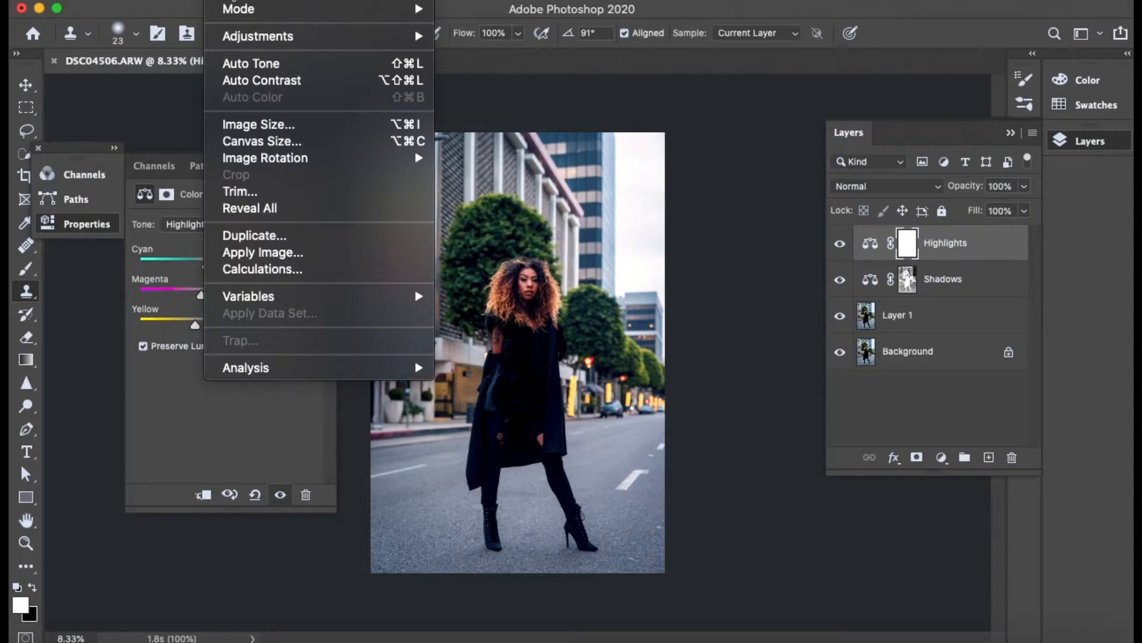
left_click(262, 252)
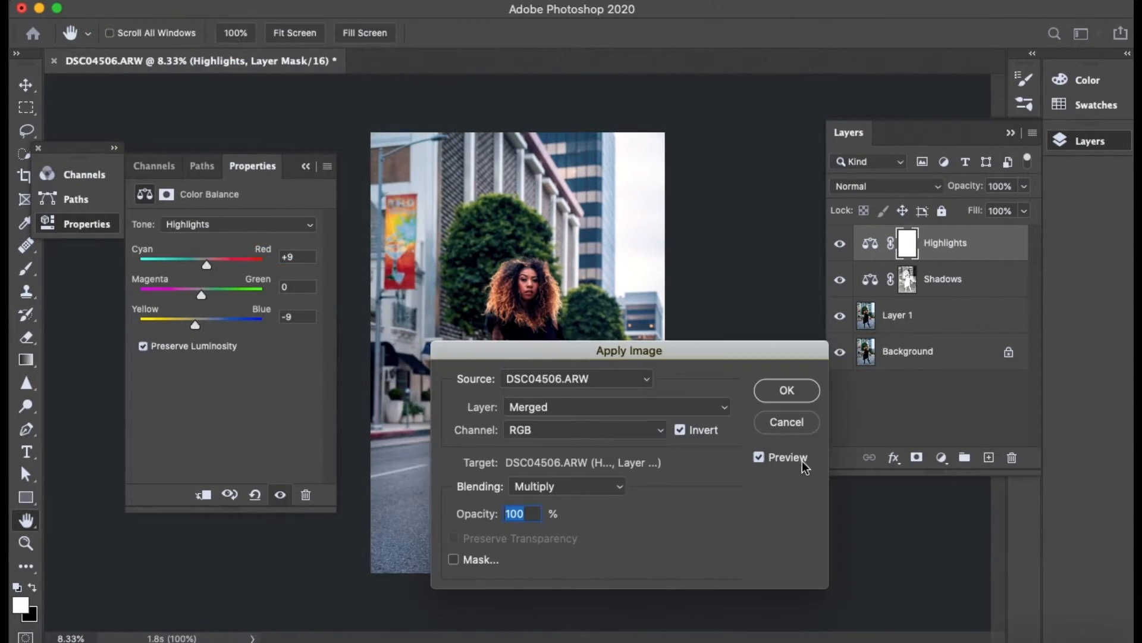
left_click(679, 429)
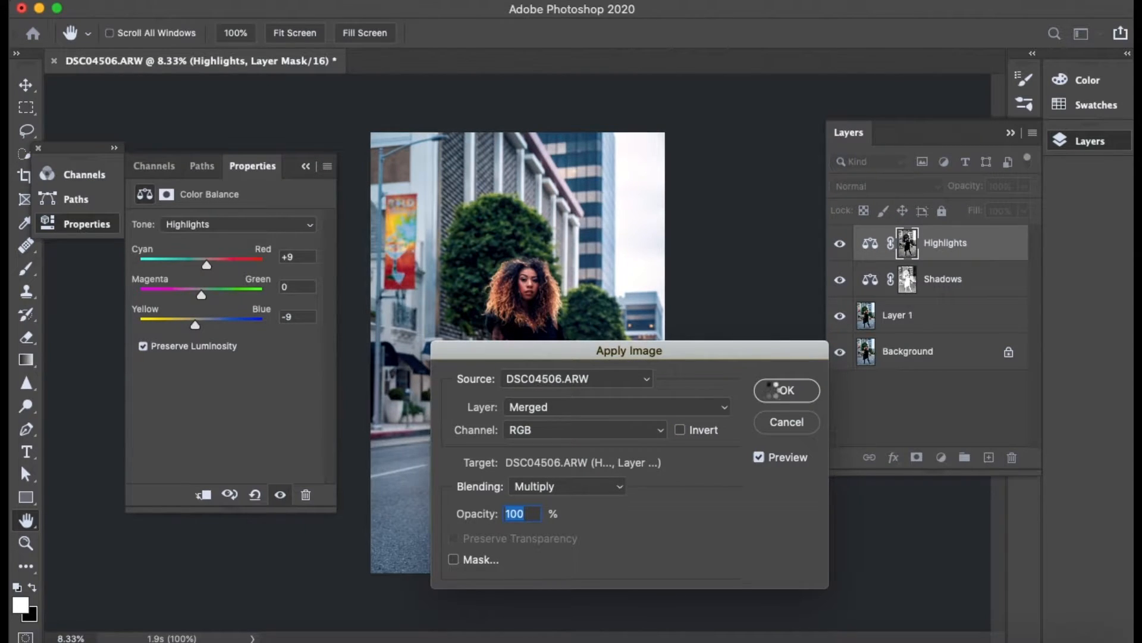
left_click(785, 390)
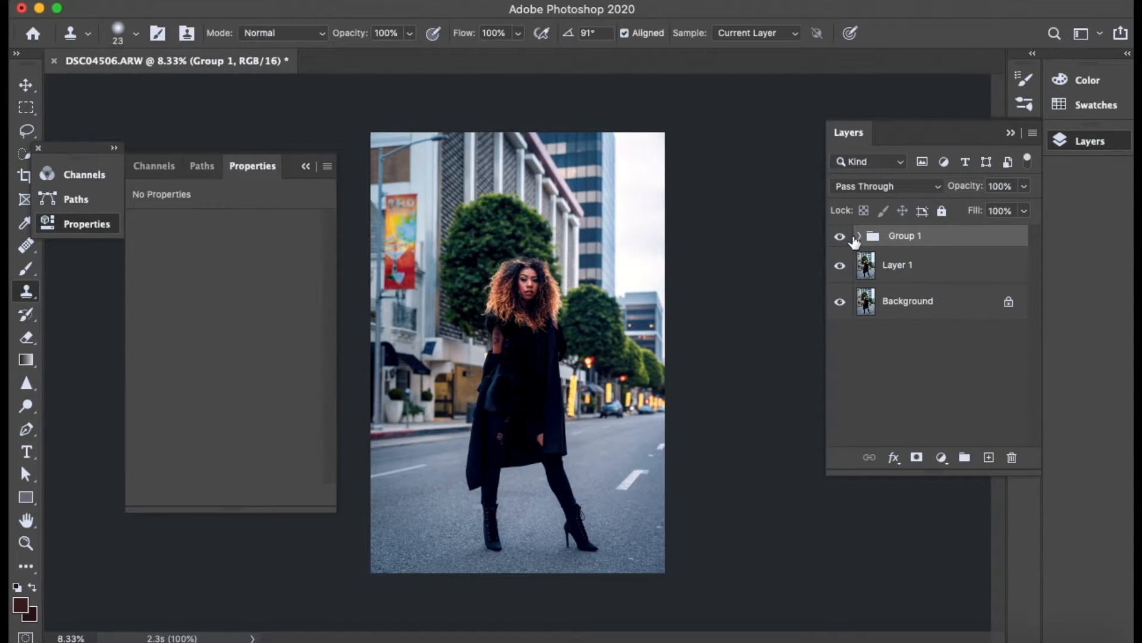
Step: Expand Group 1 to show the Highlights and Shadows layers and select the Shadows layer
left_click(858, 235)
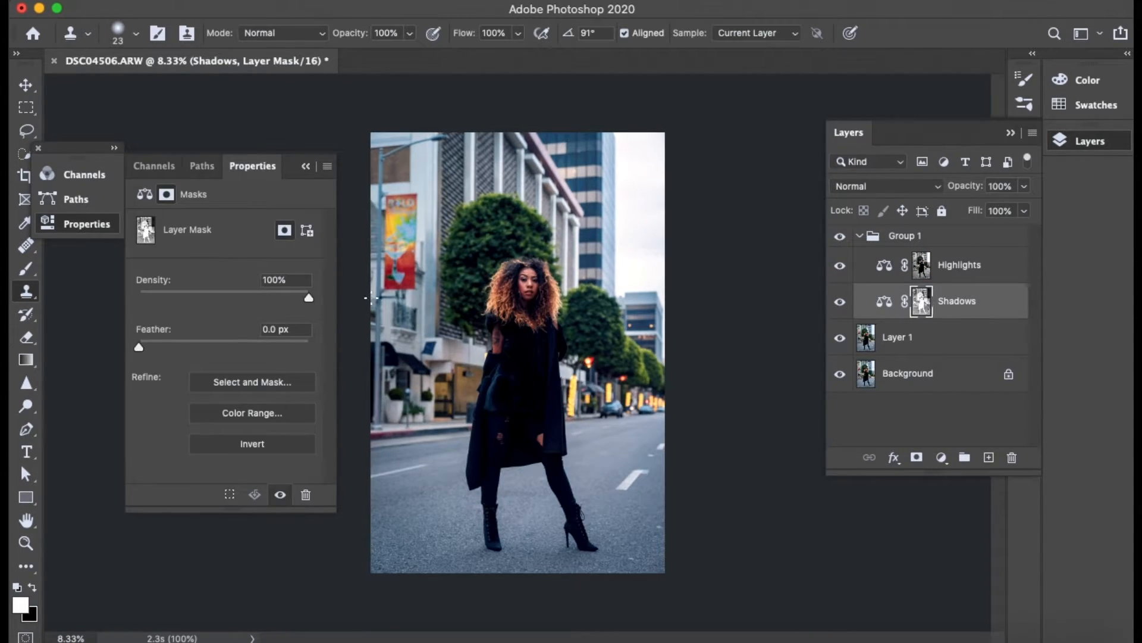
left_click(883, 301)
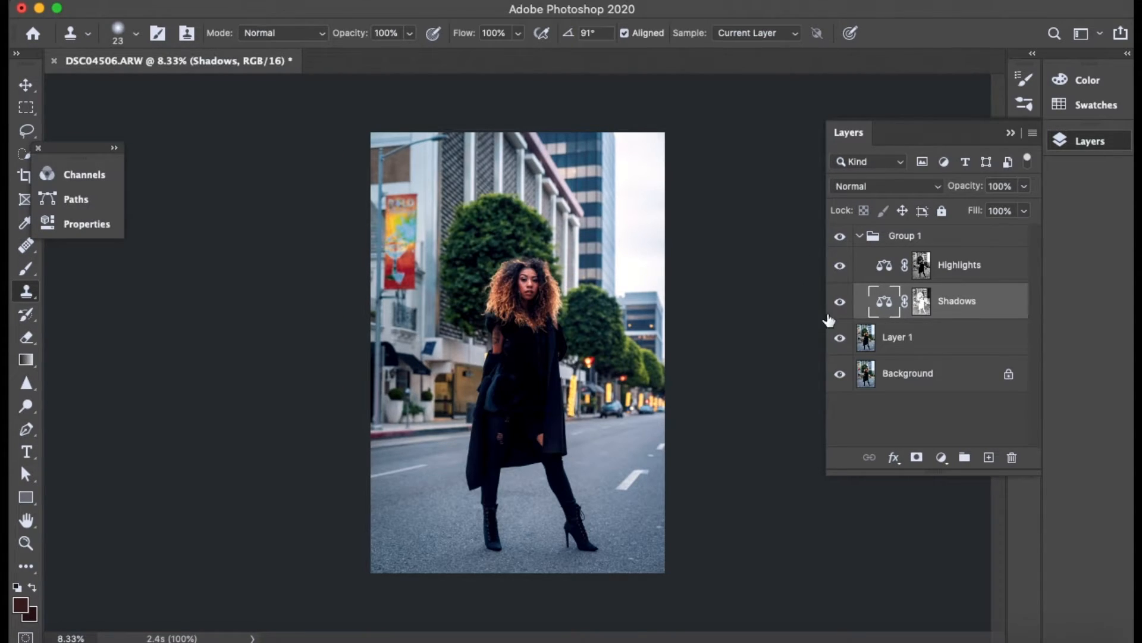
left_click(839, 301)
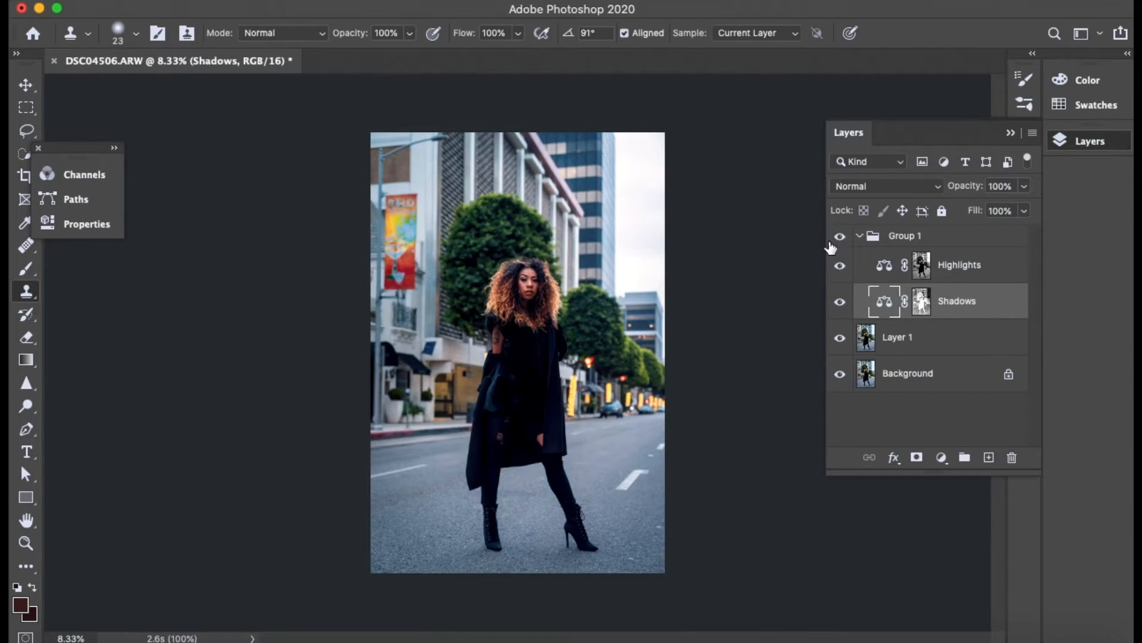
mouse_move(826, 244)
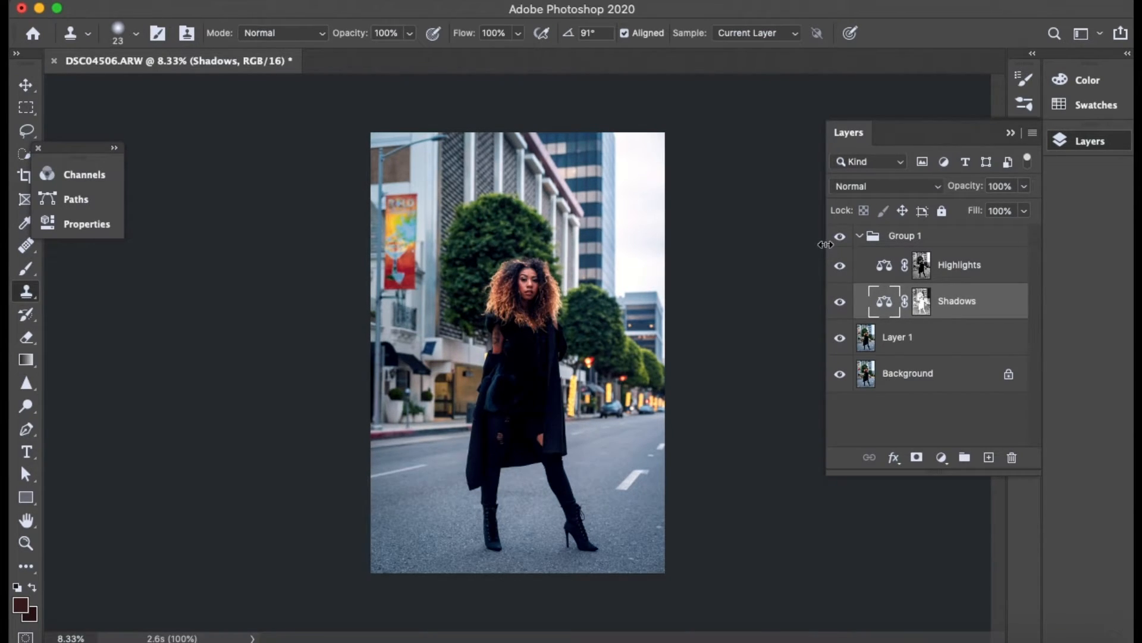